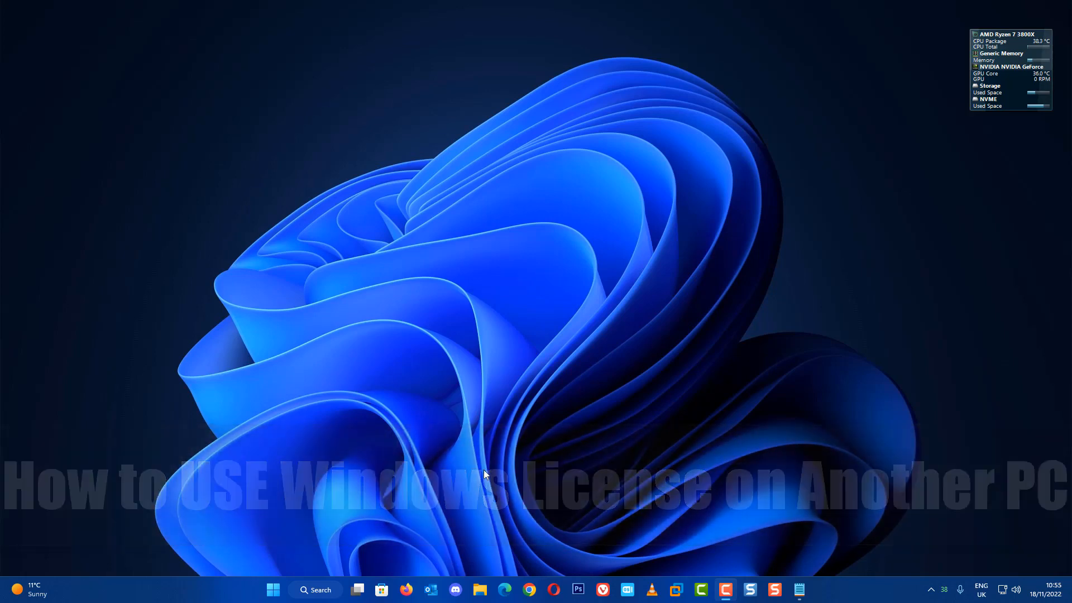
Reach the Activation page showing Windows 11 Pro active via Start and the System settings list.
left_click(272, 590)
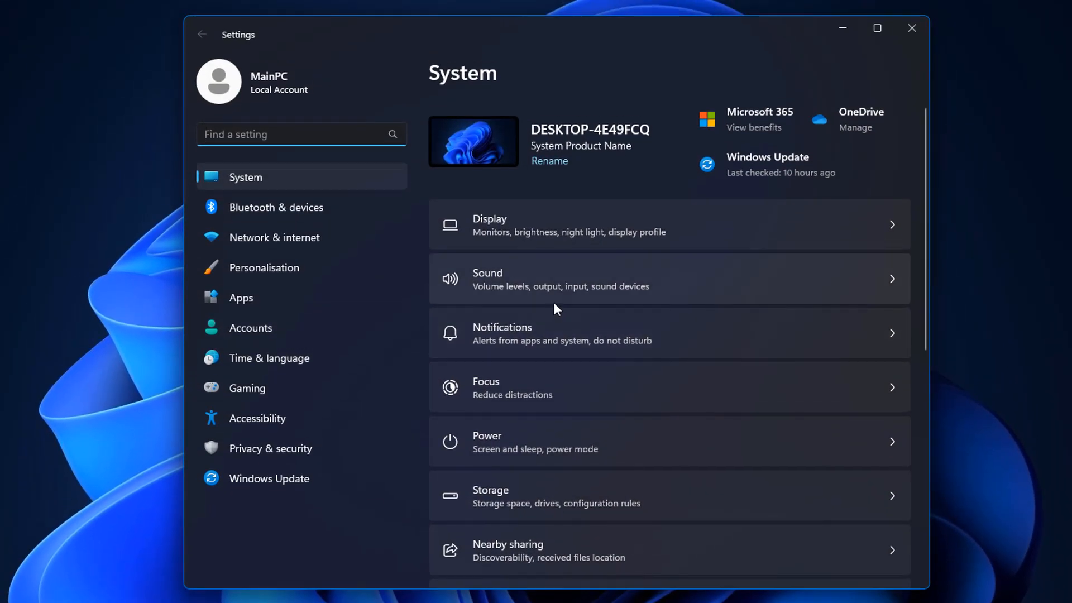
scroll("down", 3)
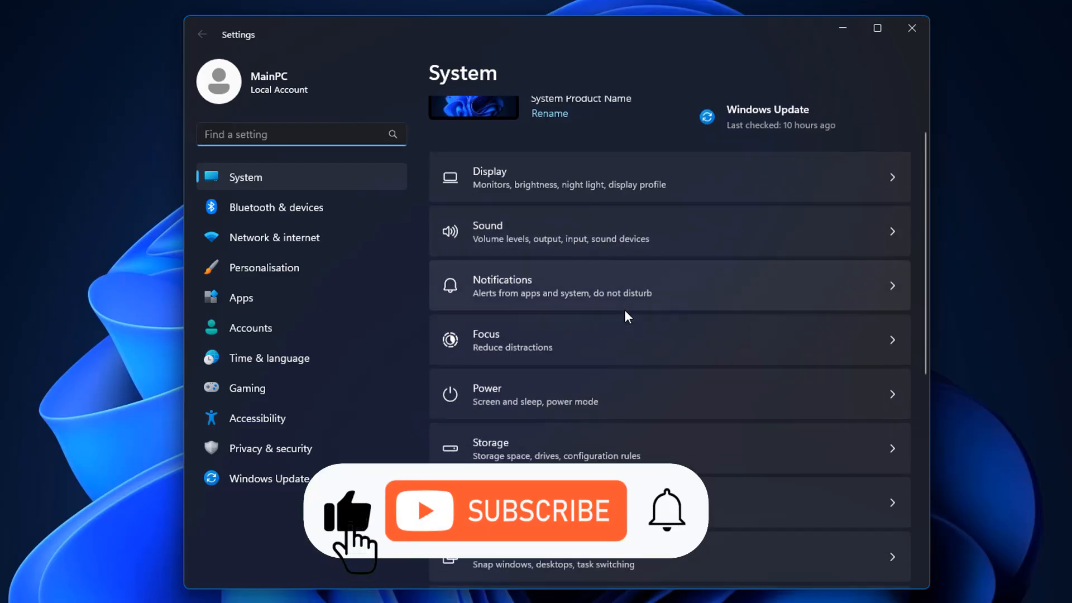
scroll("down", 3)
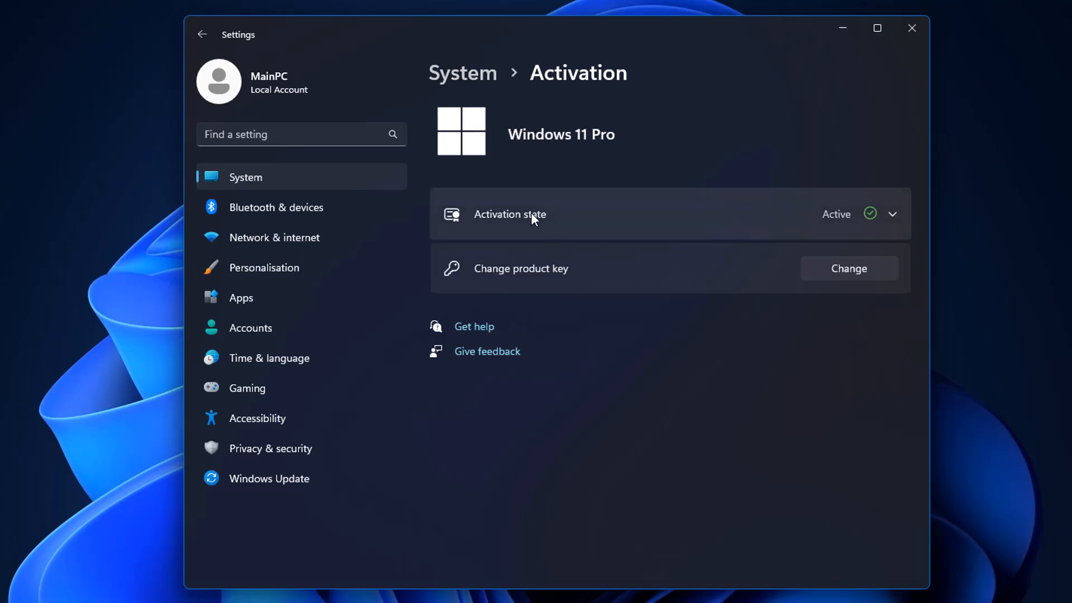
mouse_move(850, 227)
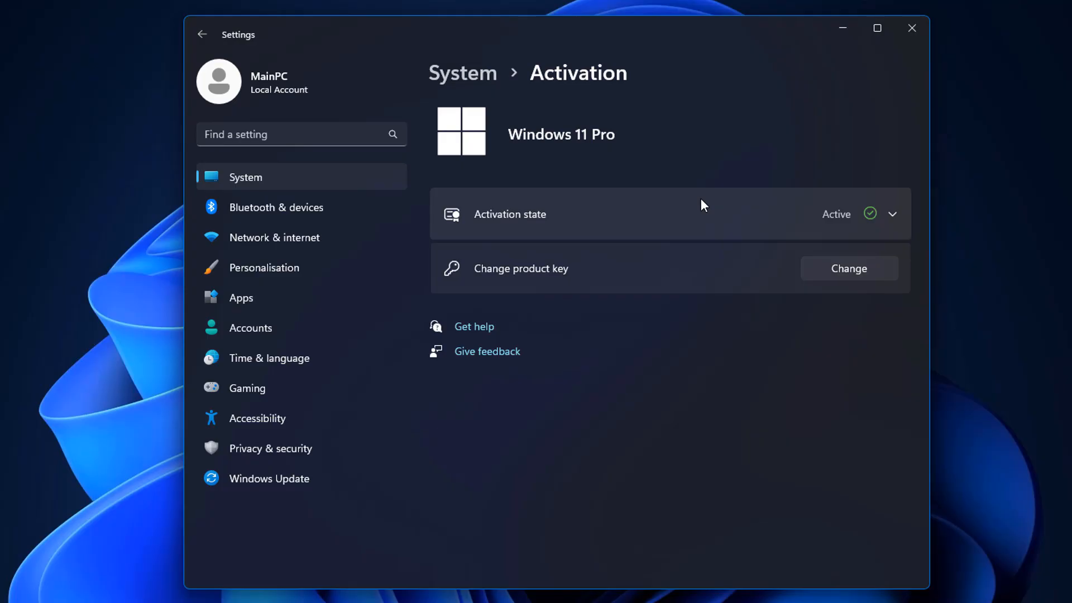
mouse_move(912, 28)
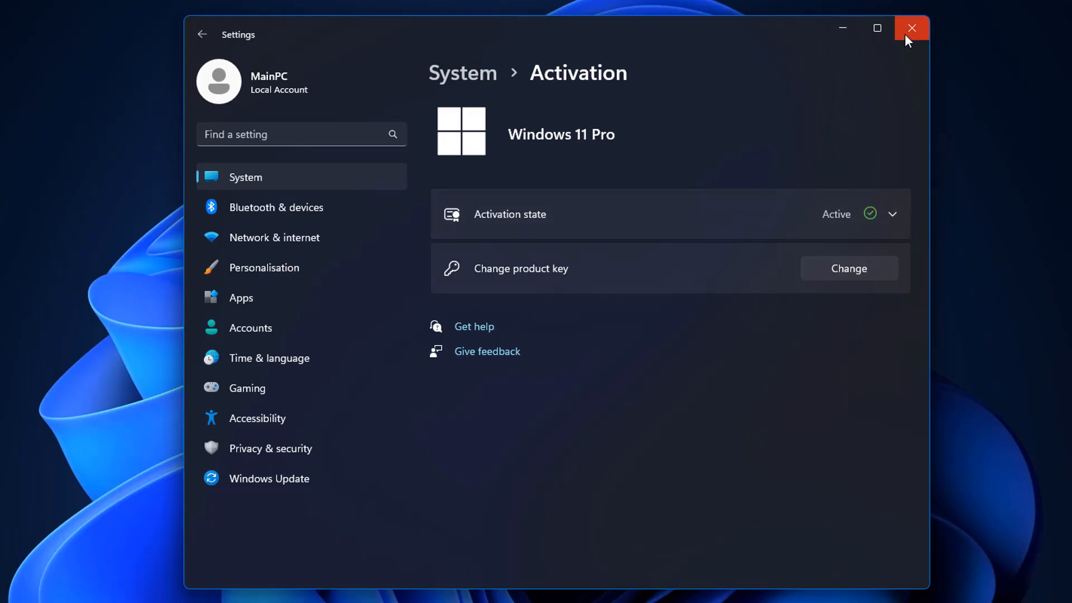
left_click(911, 28)
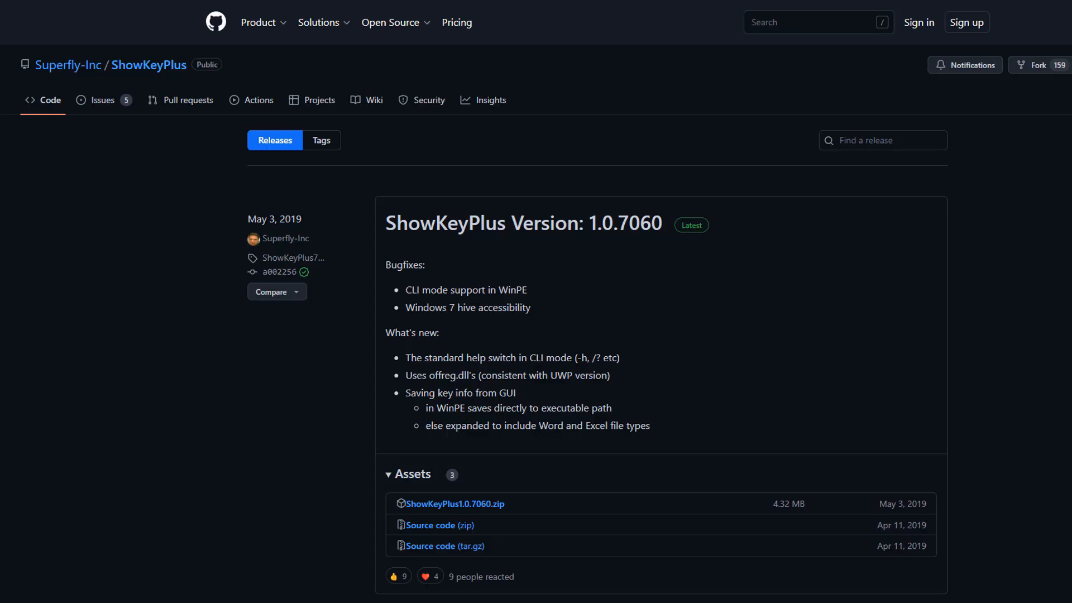
Navigate the releases list to the ShowKeyPlus 1.0.7060 release page with its zip download.
scroll("down", 3)
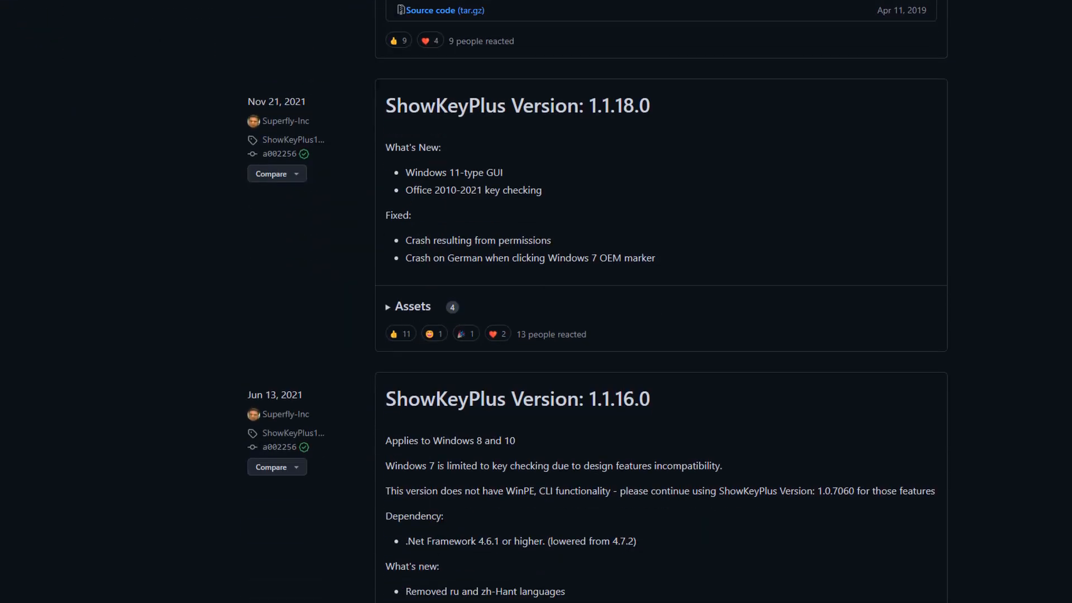
scroll("down", 3)
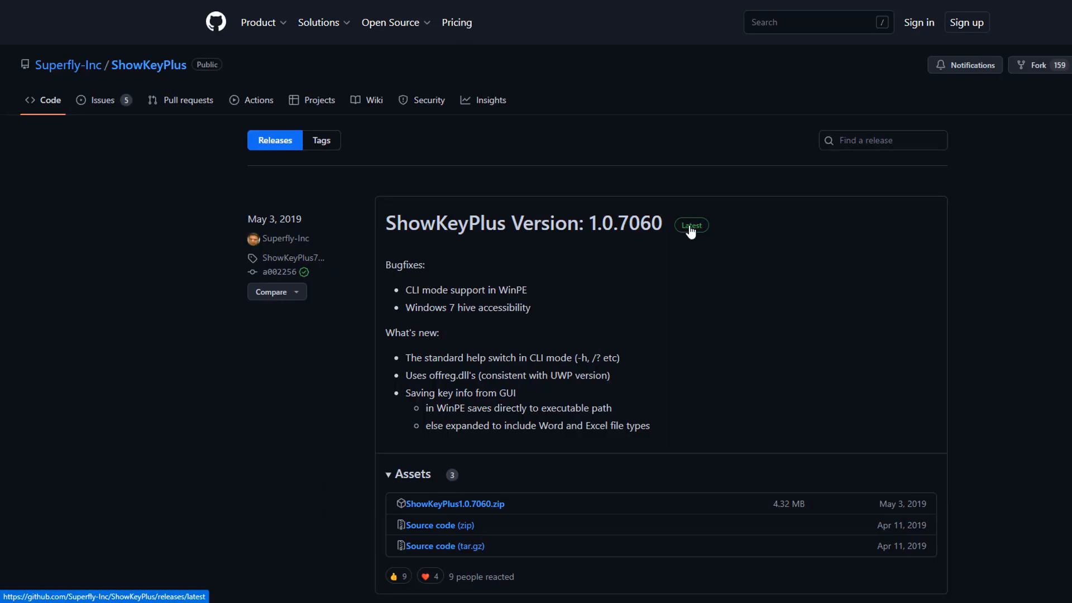
left_click(690, 225)
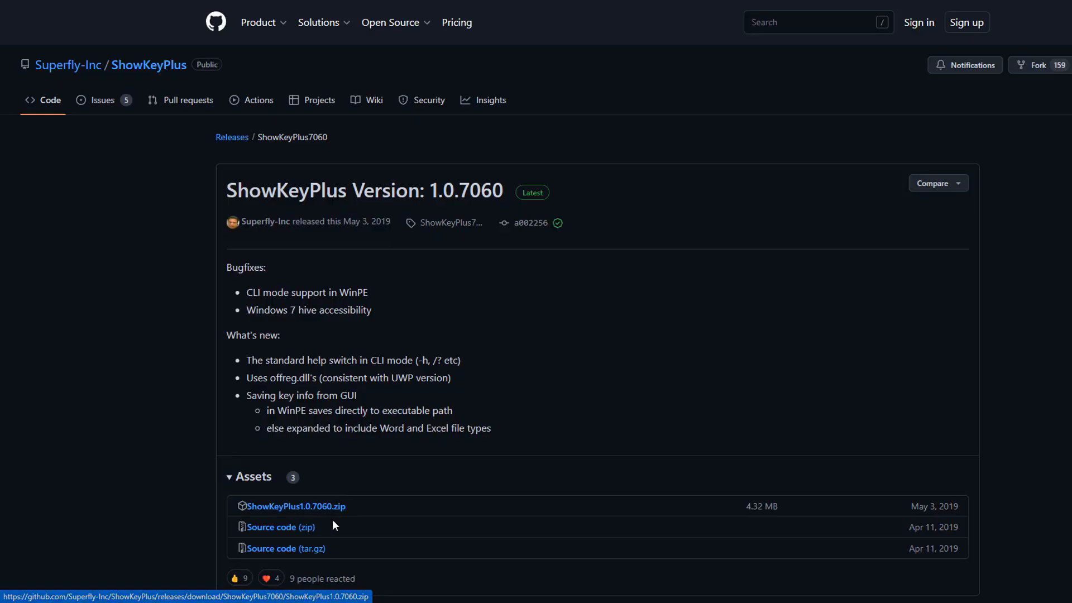
mouse_move(672, 548)
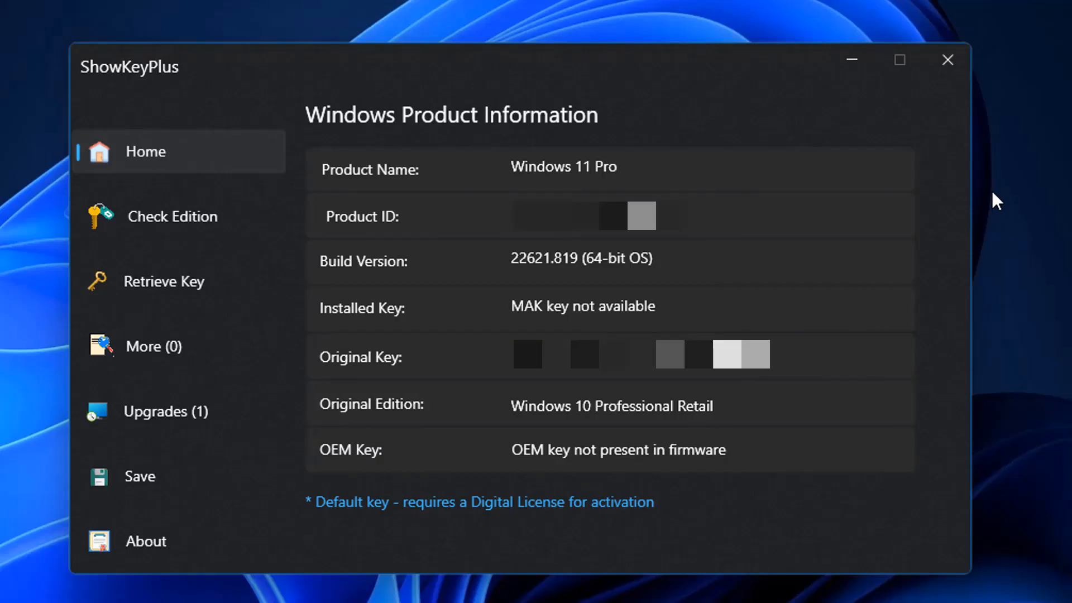
mouse_move(512, 175)
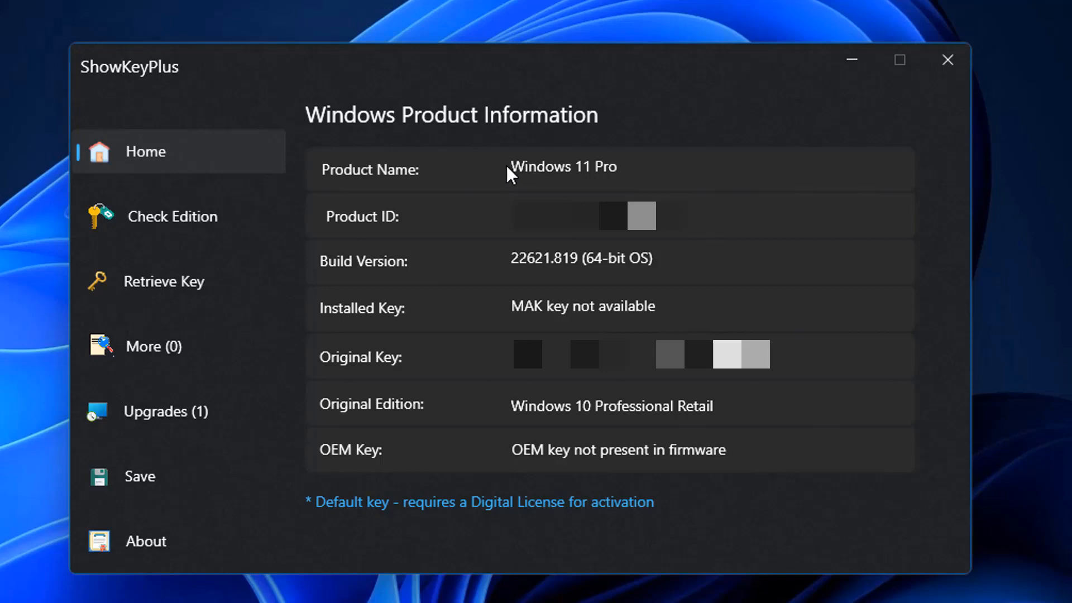
mouse_move(503, 200)
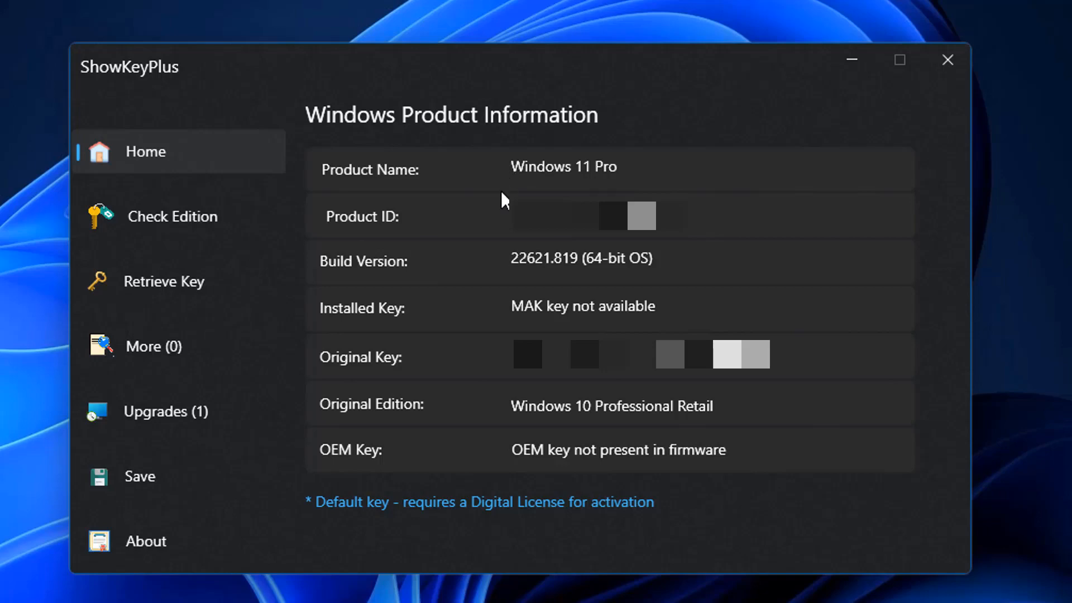
mouse_move(457, 258)
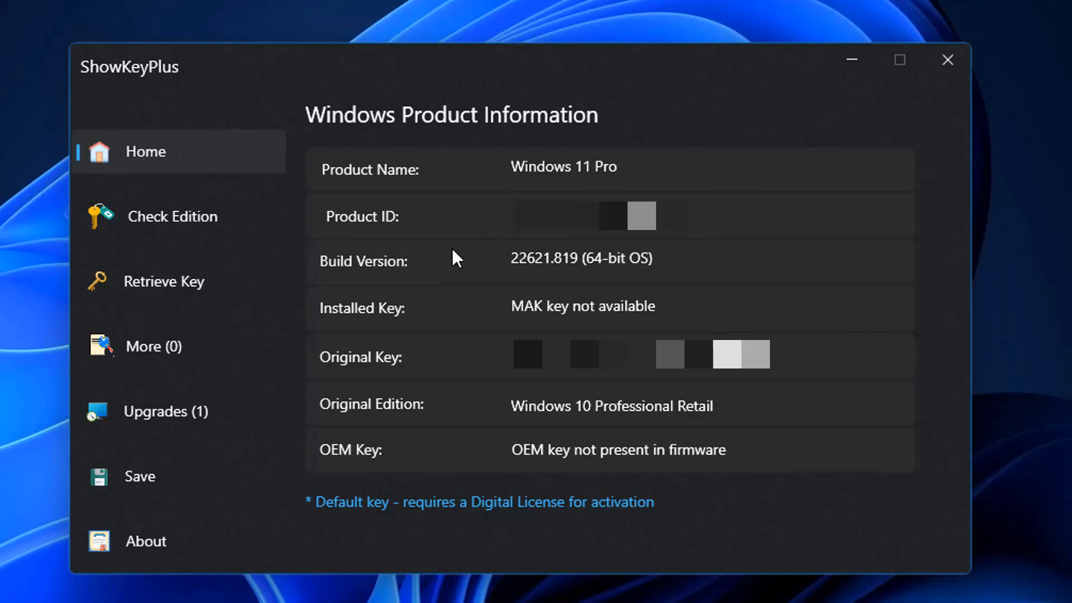
mouse_move(395, 456)
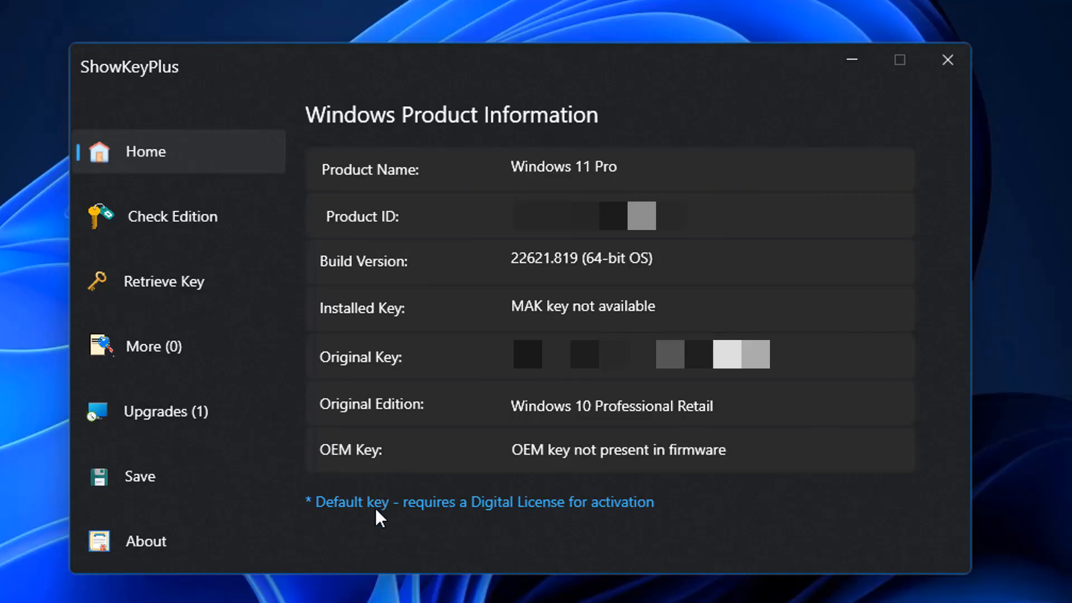
mouse_move(164, 282)
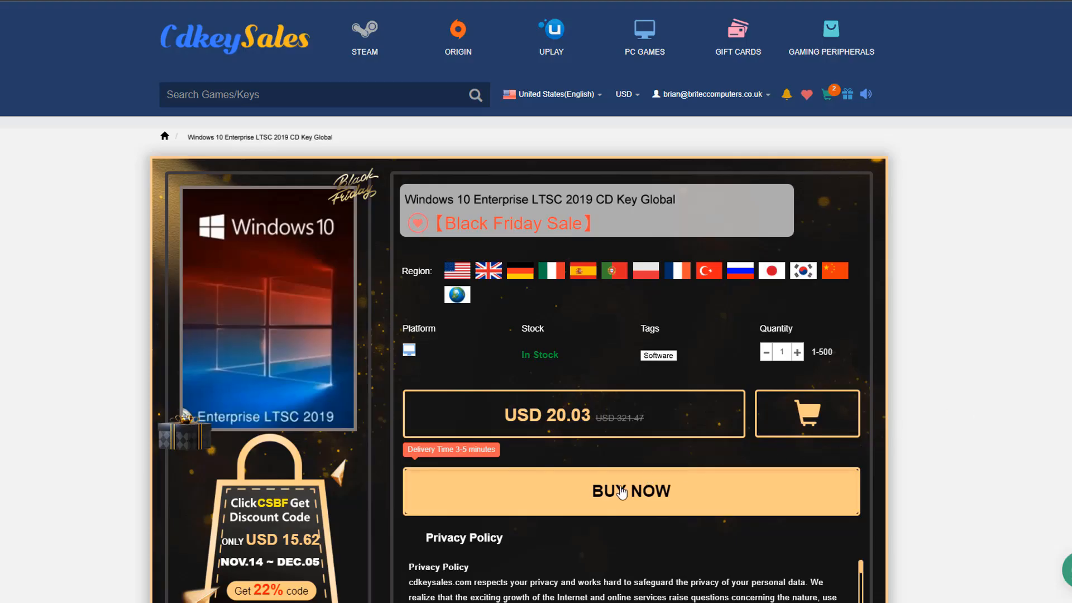
Order the Enterprise LTSC 2019 key with promo code 'BR' applied, total USD 13.02, then search 'window'.
left_click(630, 491)
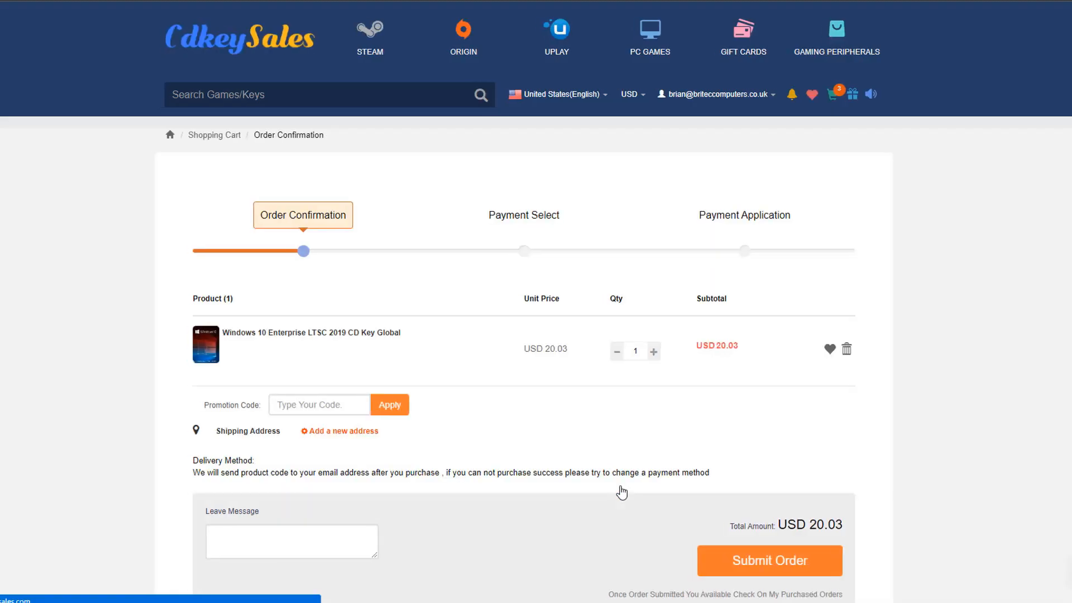
left_click(319, 404)
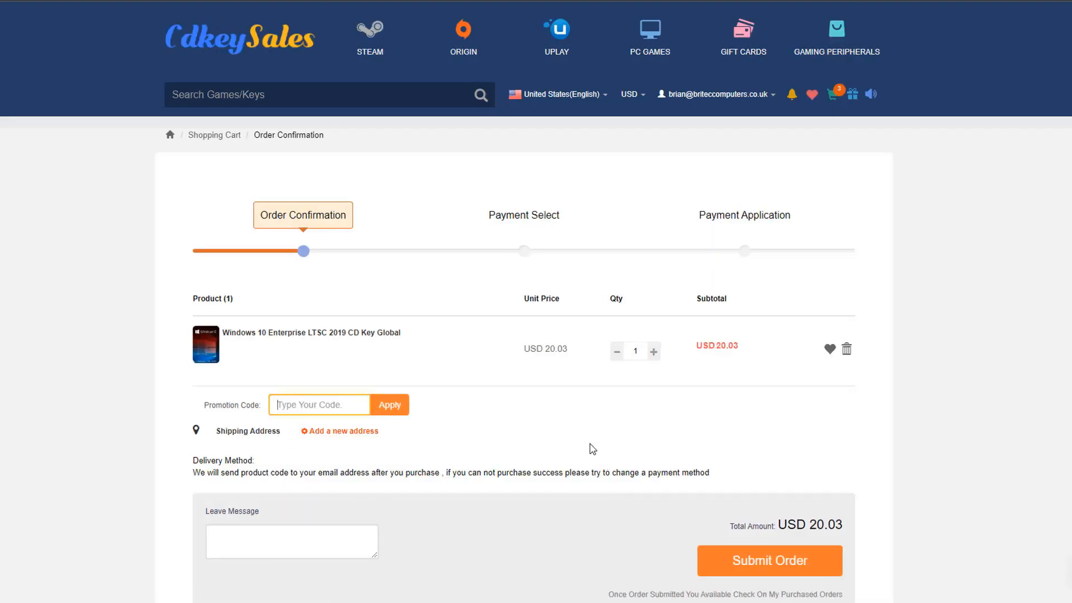
type("BR09")
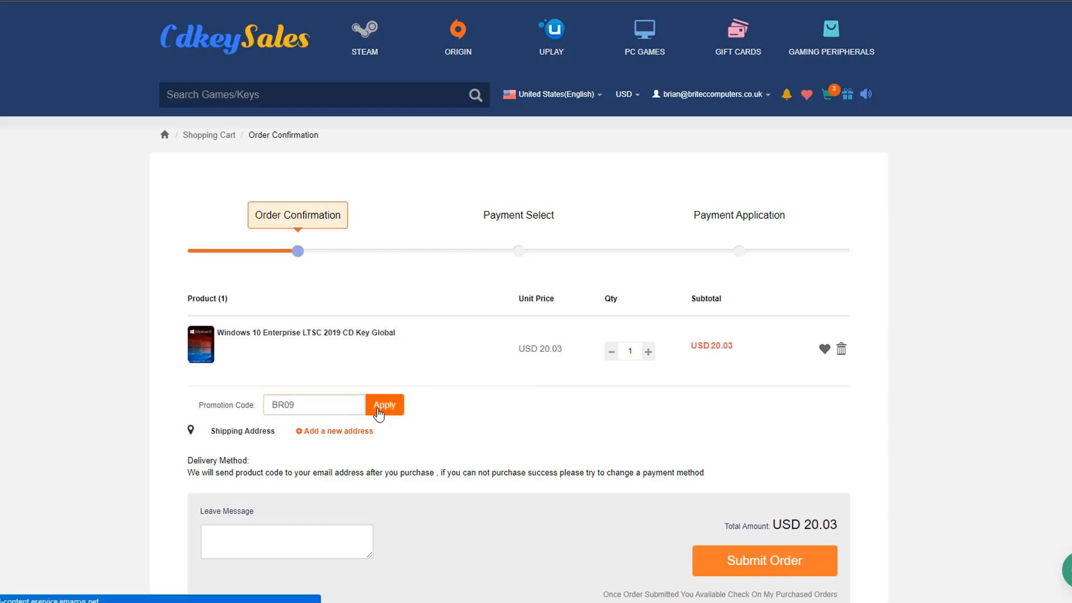
left_click(384, 404)
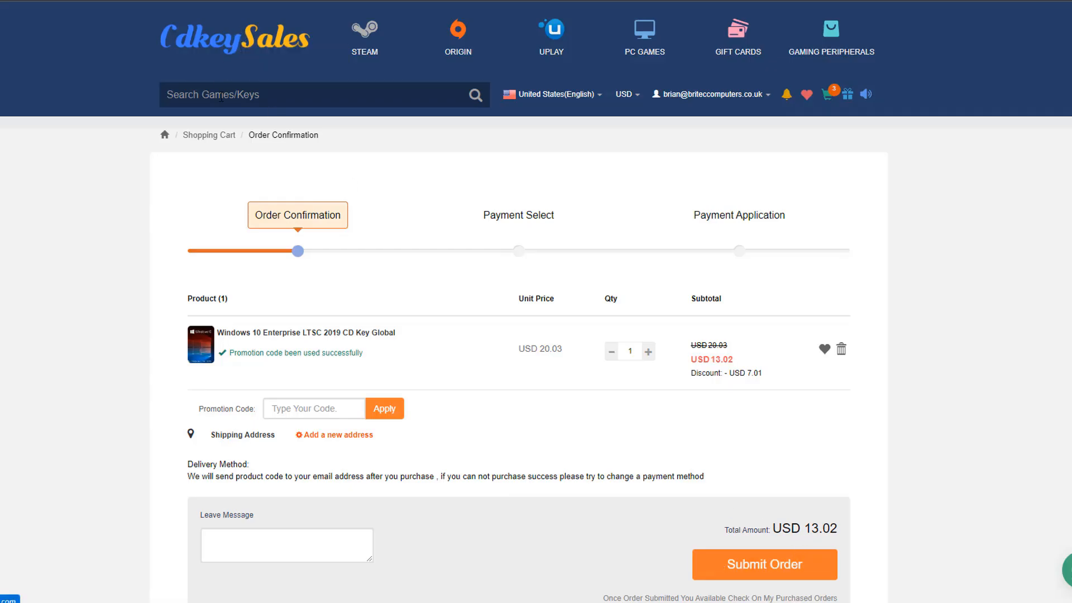
type("windows 10")
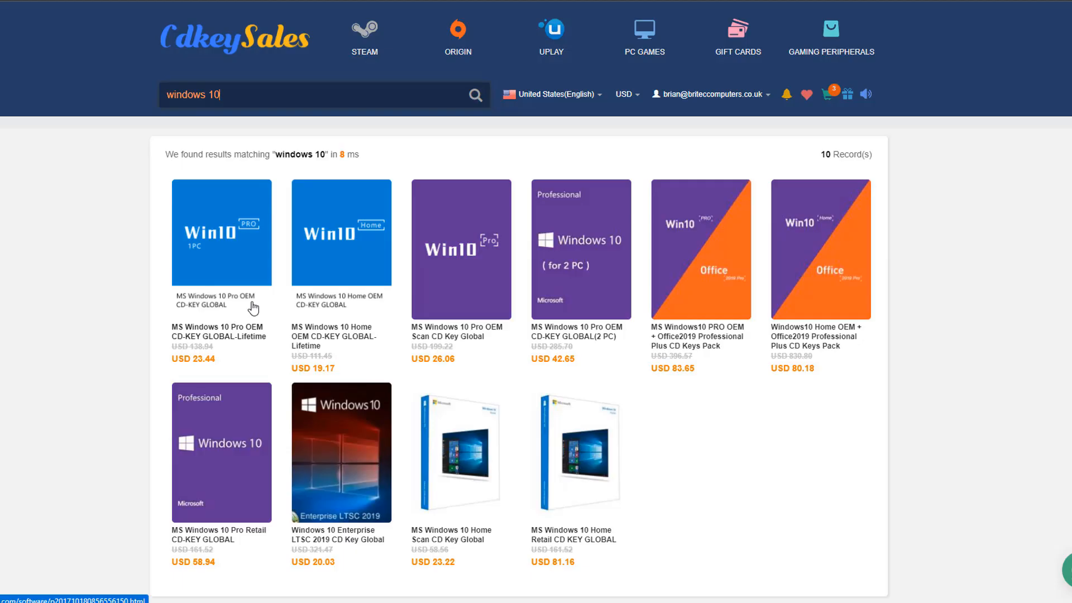
mouse_move(332, 306)
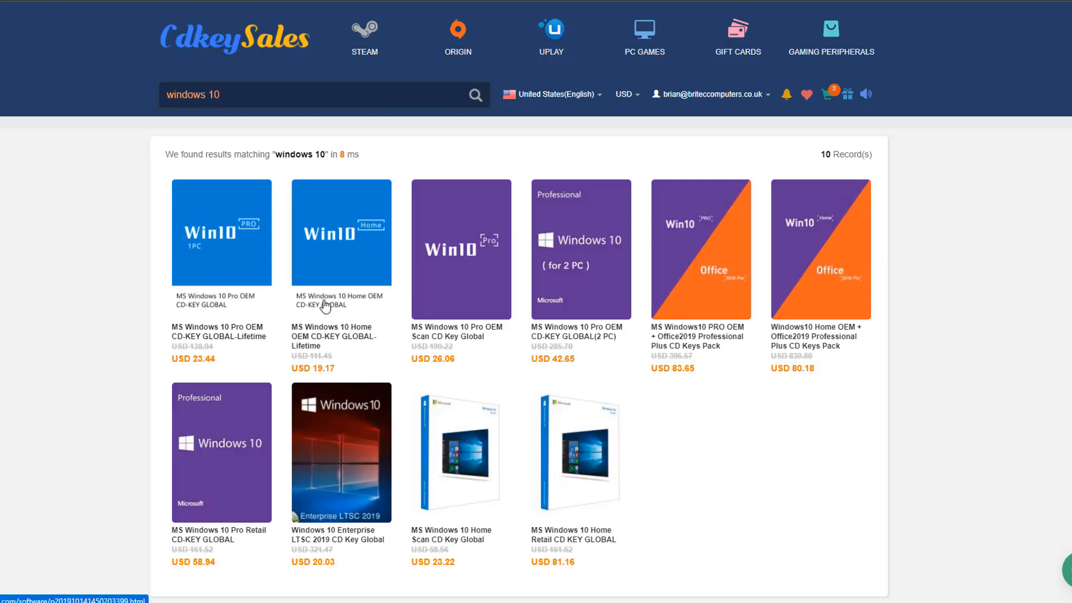
mouse_move(735, 346)
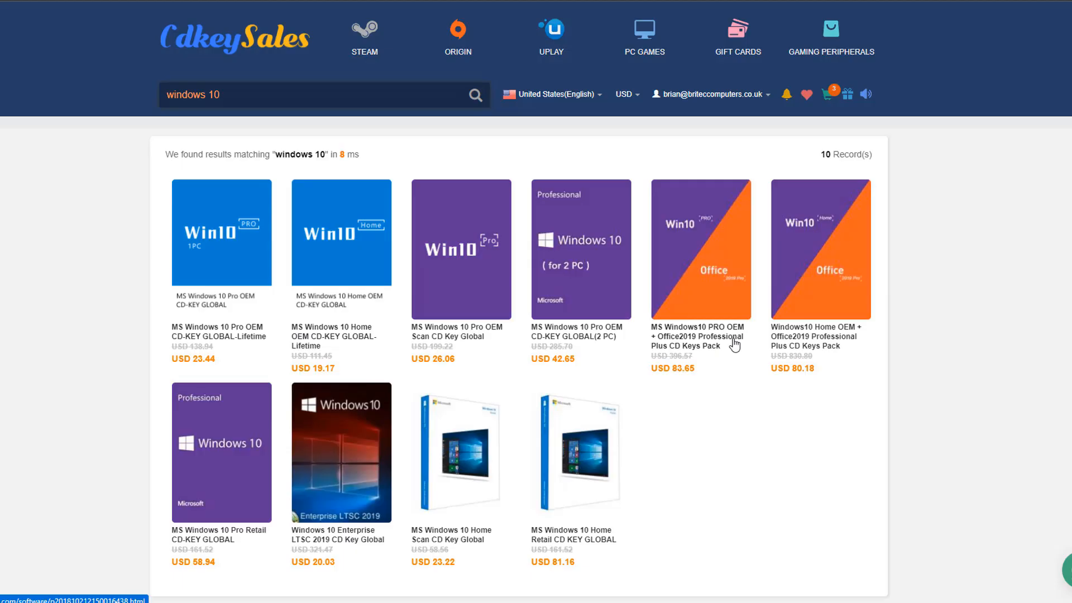
mouse_move(245, 540)
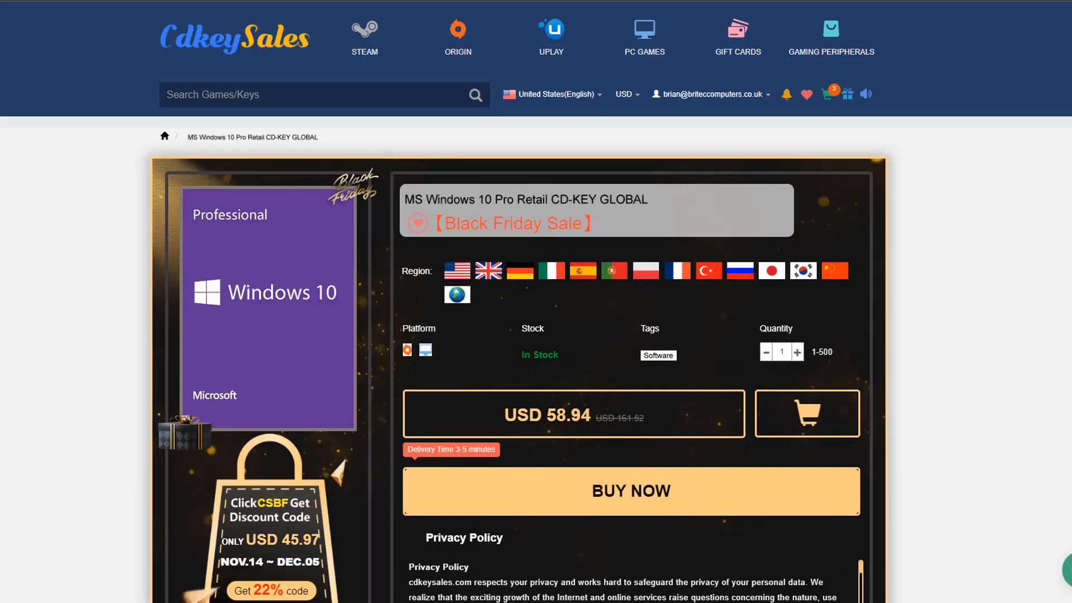
mouse_move(550, 436)
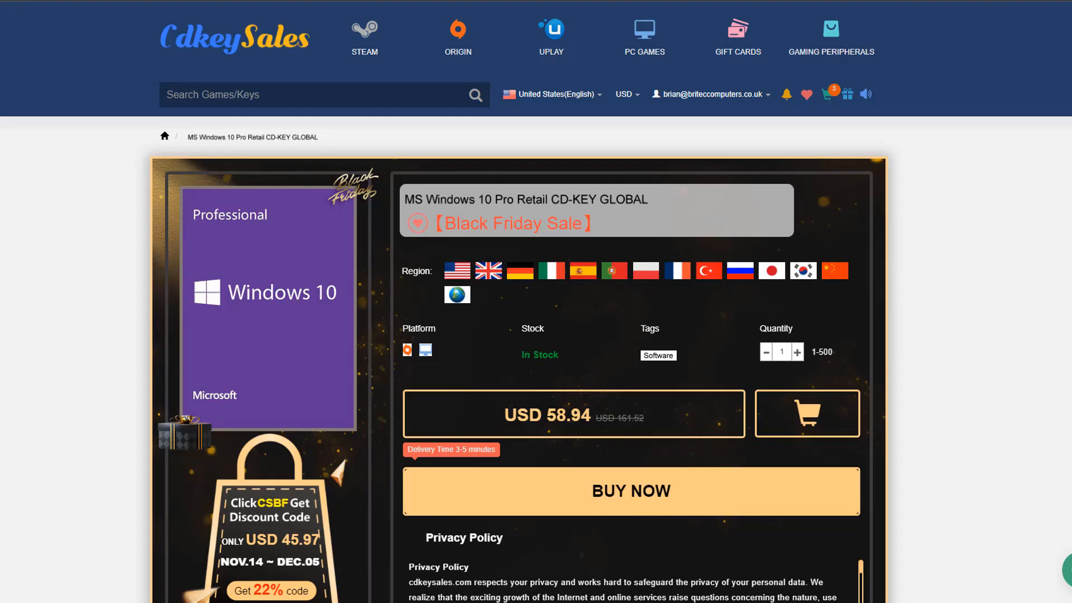
Search 'windows 10' and bring up the Windows 10 Pro OEM Lifetime key page at USD 23.44.
type("windows 10")
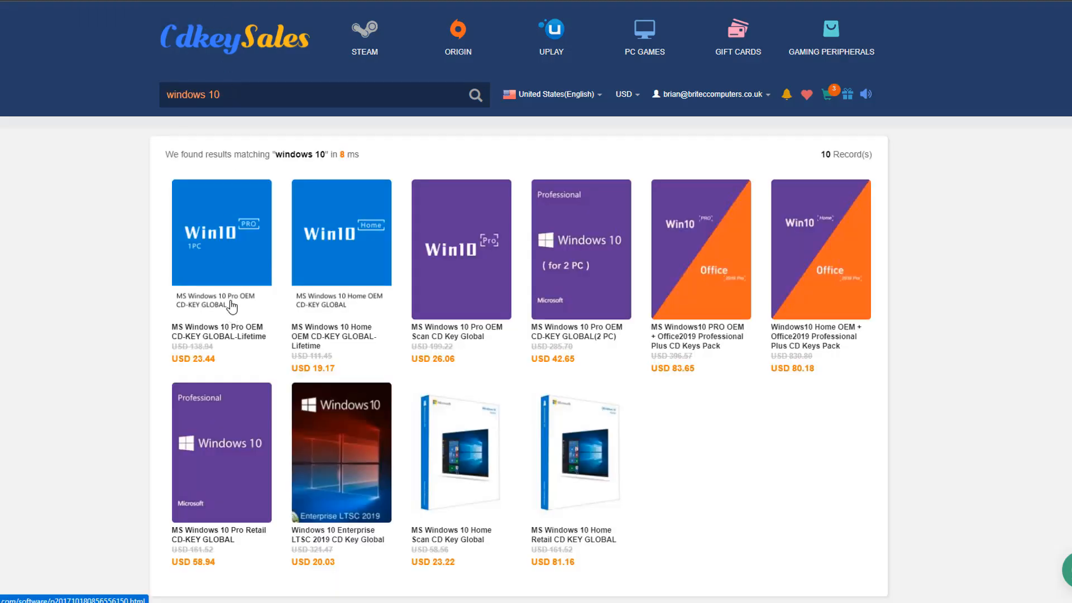
left_click(220, 232)
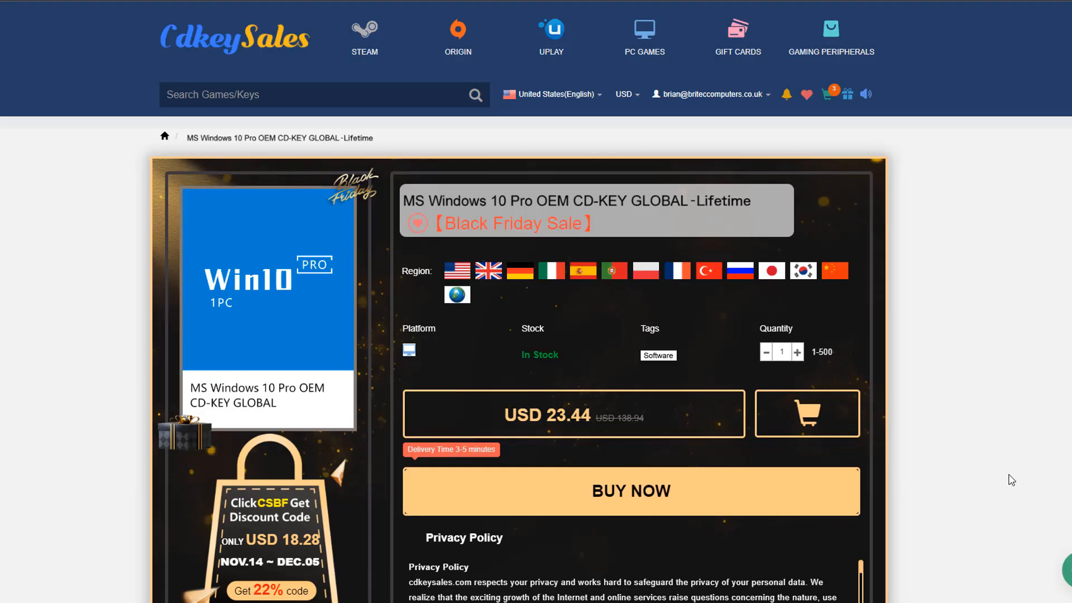
mouse_move(991, 482)
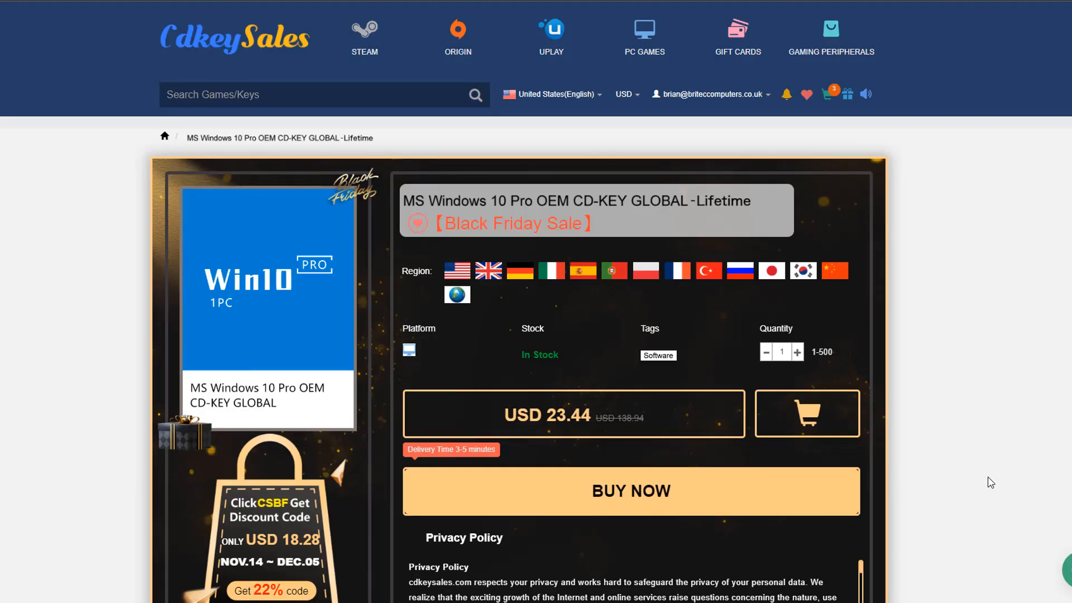
mouse_move(623, 496)
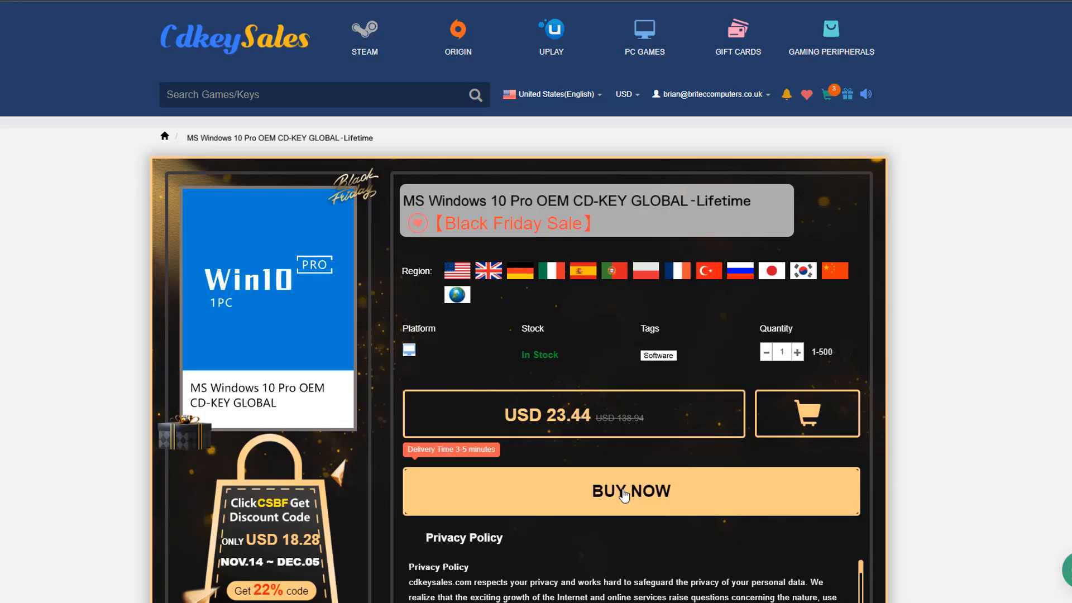
Start an order for the Windows 10 Pro OEM key with the 'BR' promotion code applied.
left_click(630, 492)
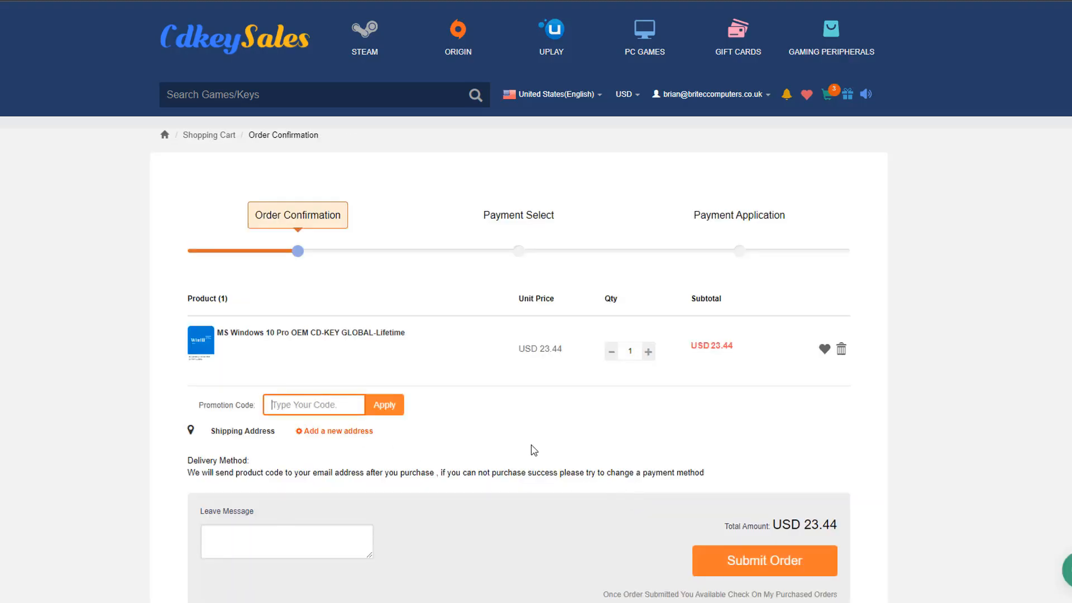
type("BR09")
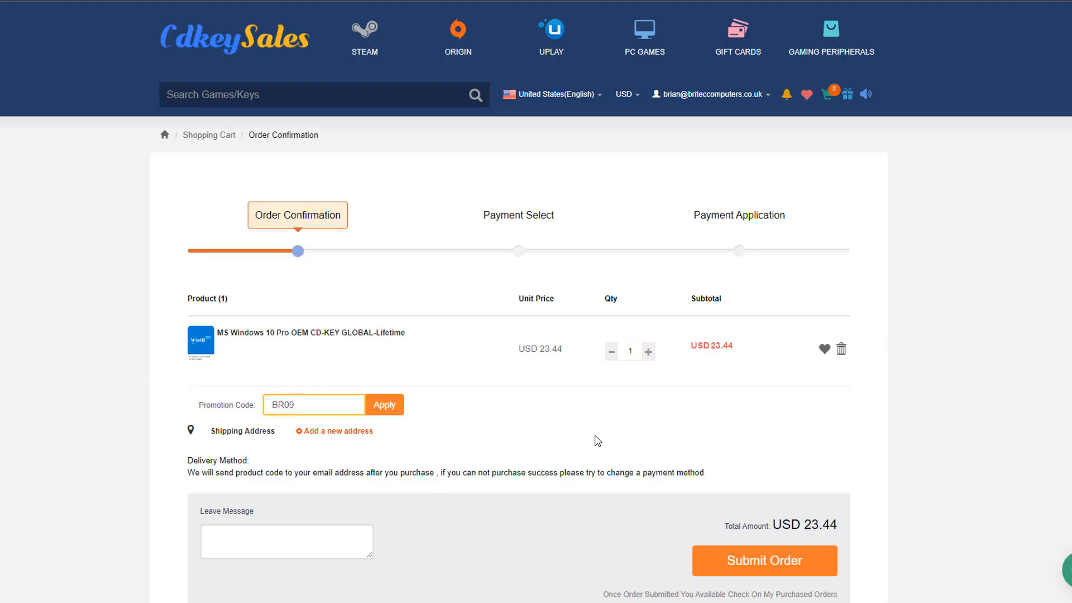
left_click(384, 404)
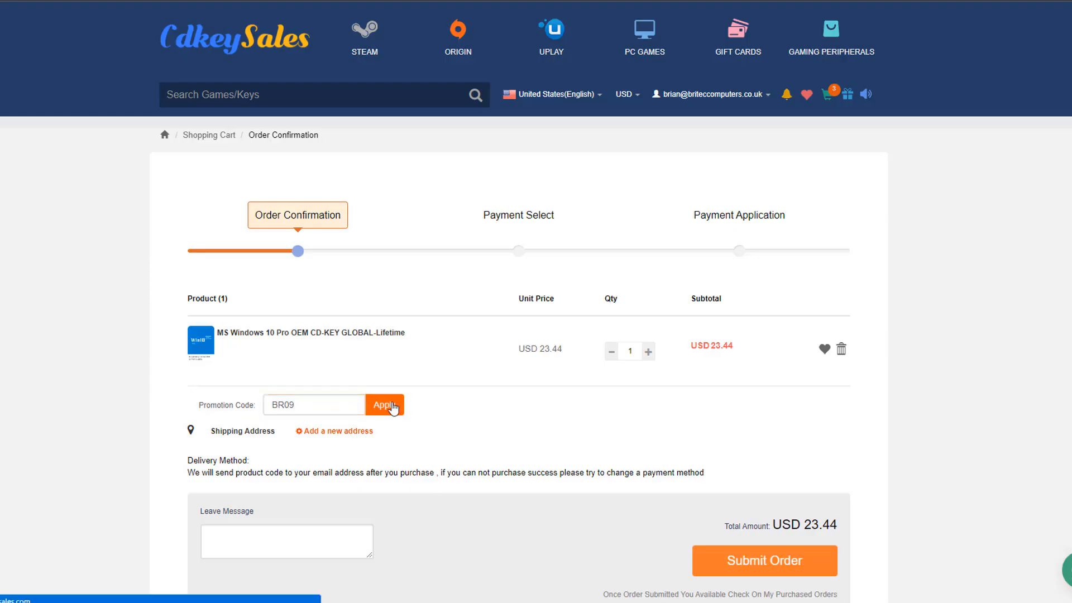
left_click(385, 404)
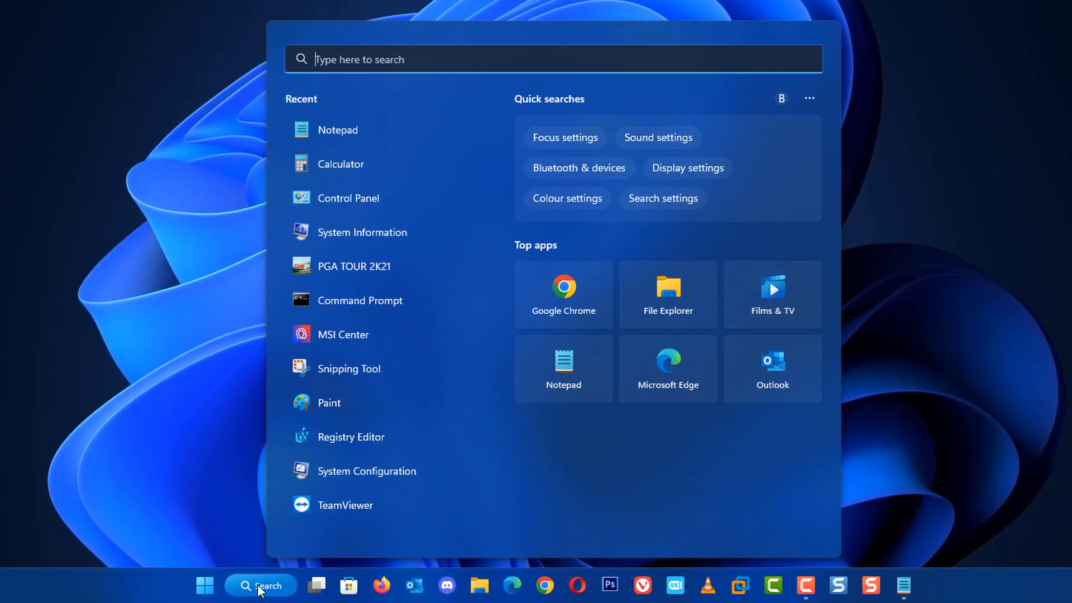
Launch Command Prompt with administrator rights from a Start search for 'cmd'.
type("cmd")
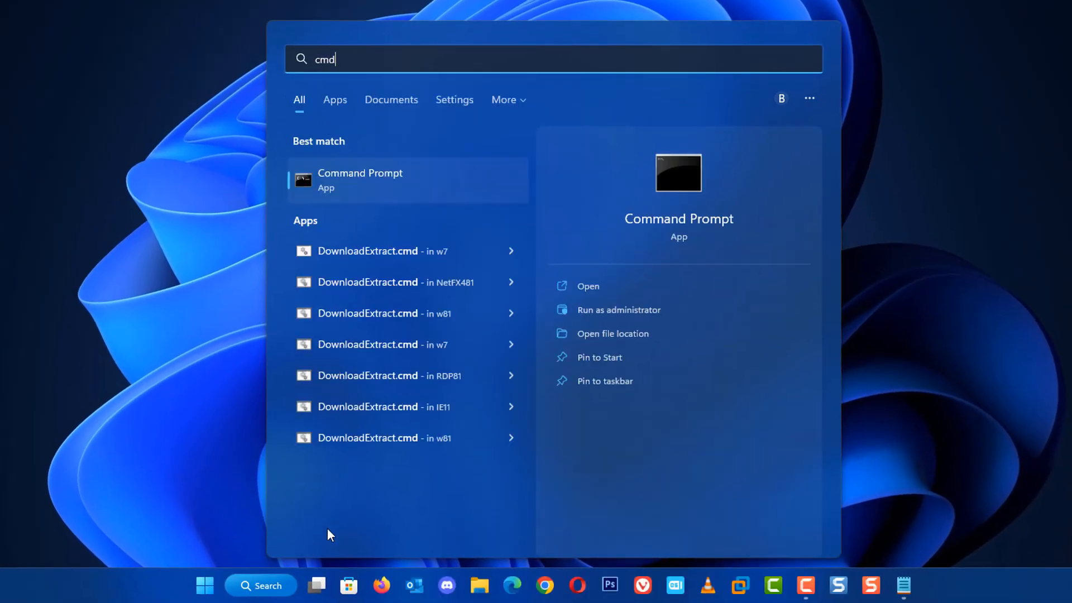
mouse_move(619, 309)
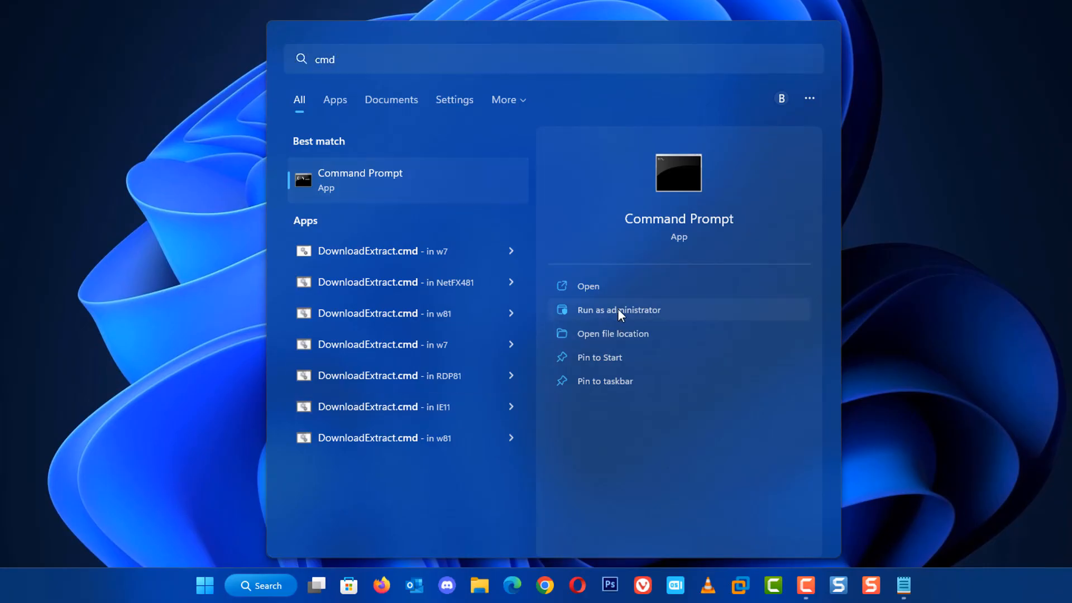
left_click(618, 309)
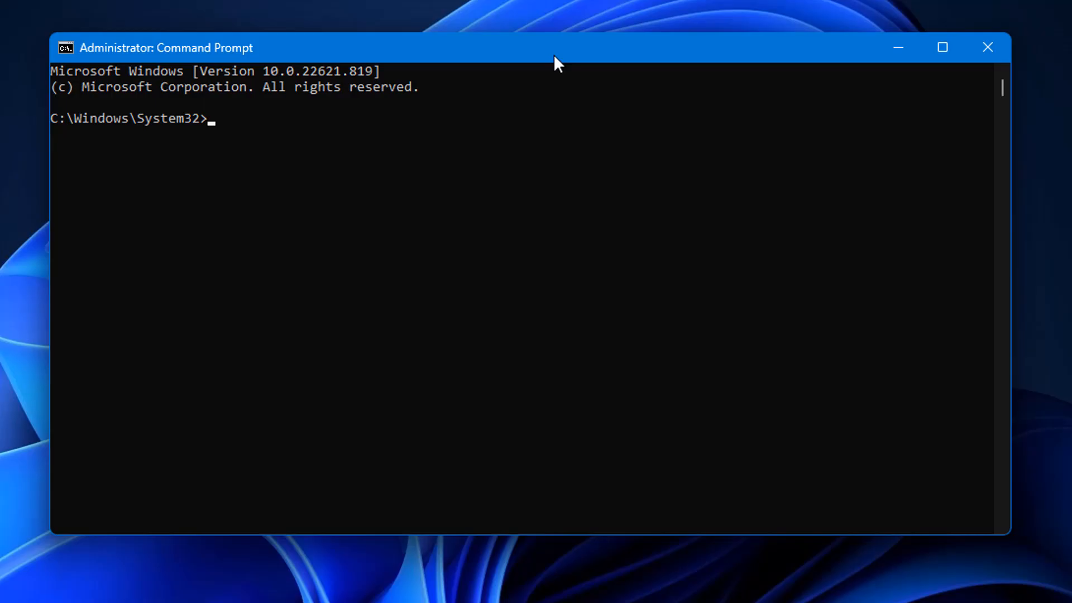
Run slmgr -dli showing a licensed Professional RETAIL edition, then dismiss the report.
type("slmgr -dli")
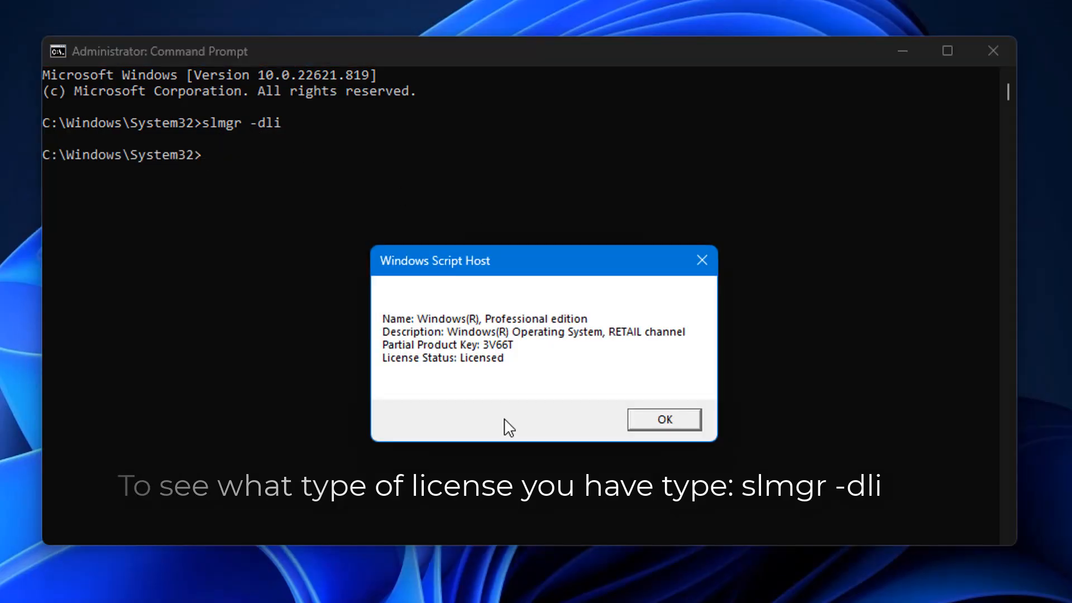
mouse_move(399, 334)
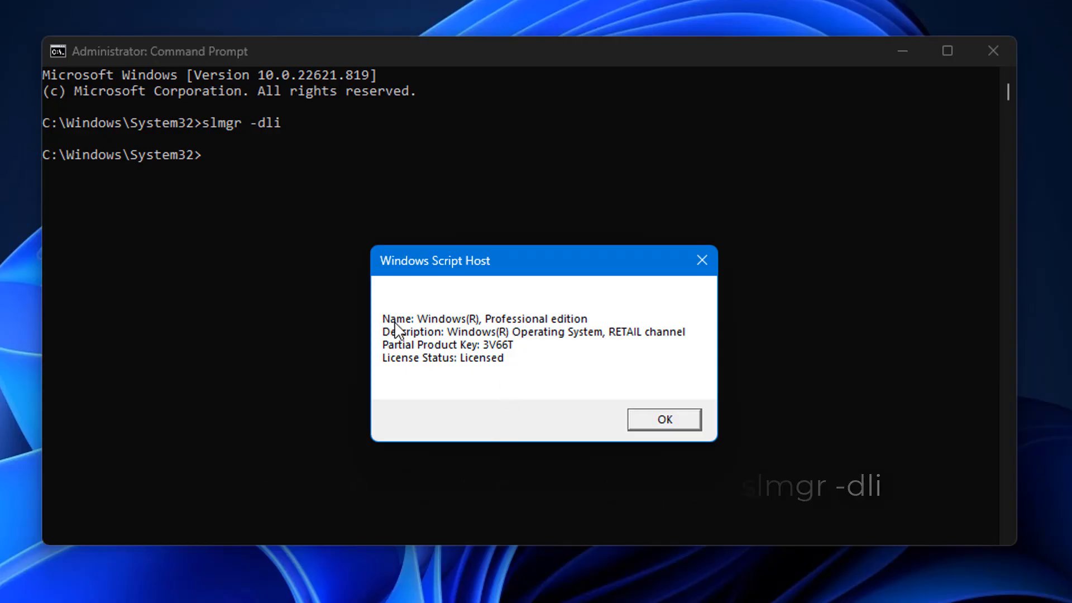
mouse_move(586, 334)
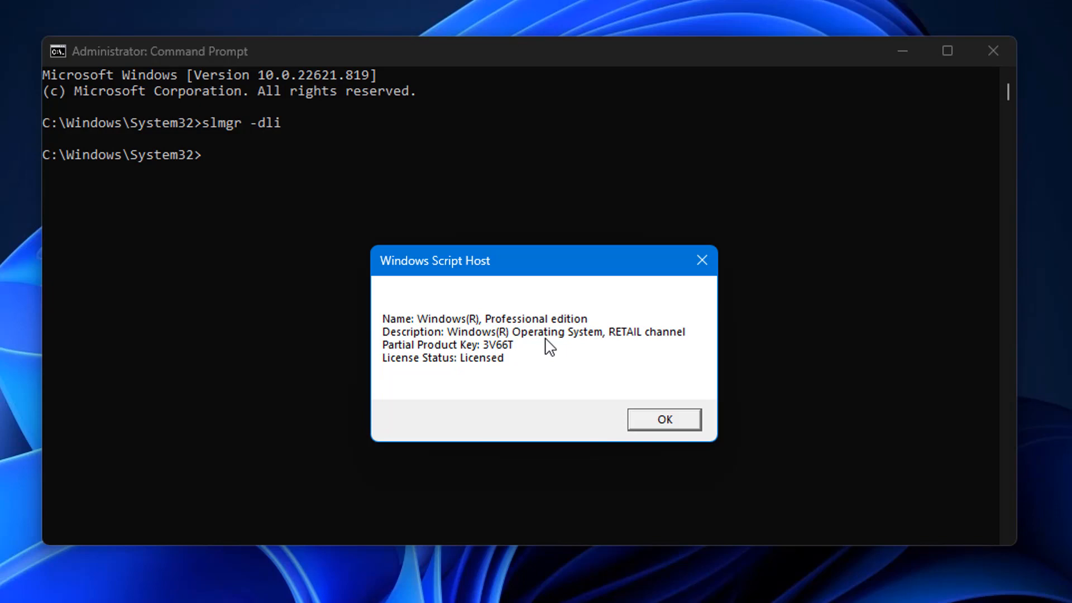
mouse_move(669, 343)
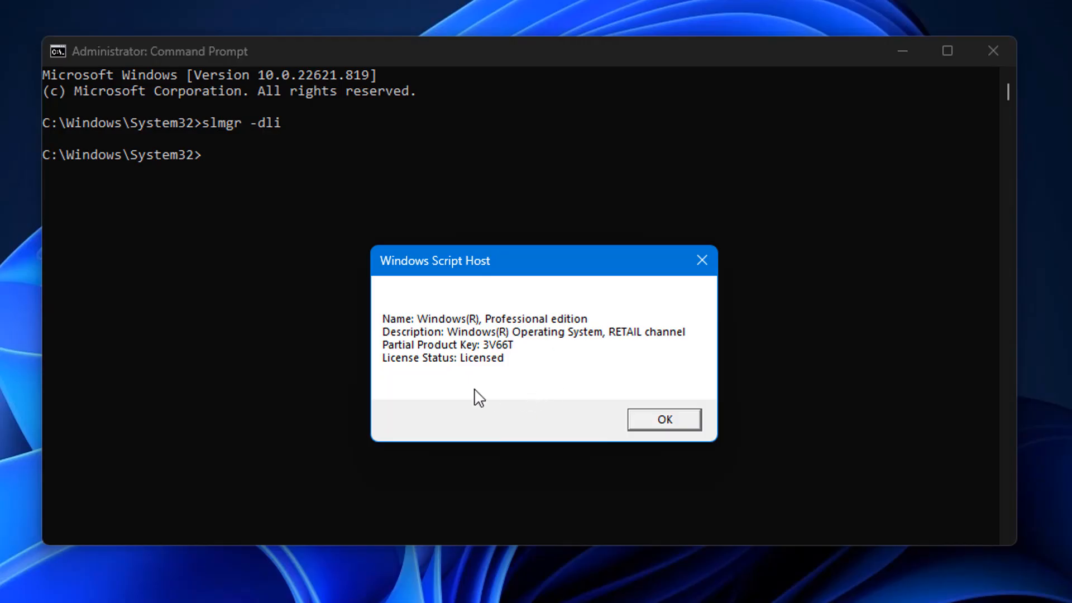
mouse_move(617, 345)
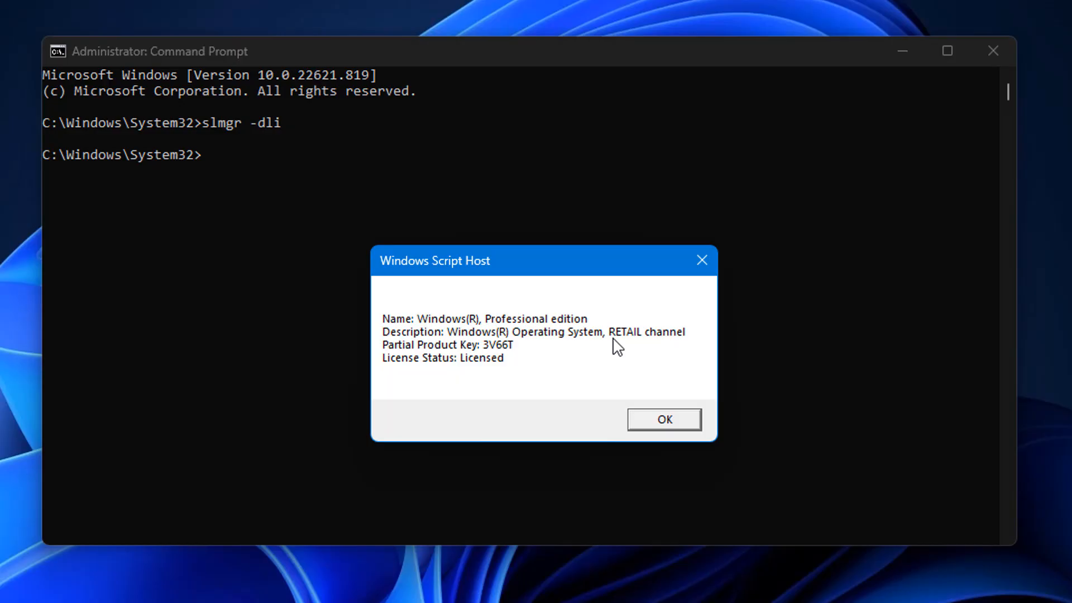
mouse_move(617, 353)
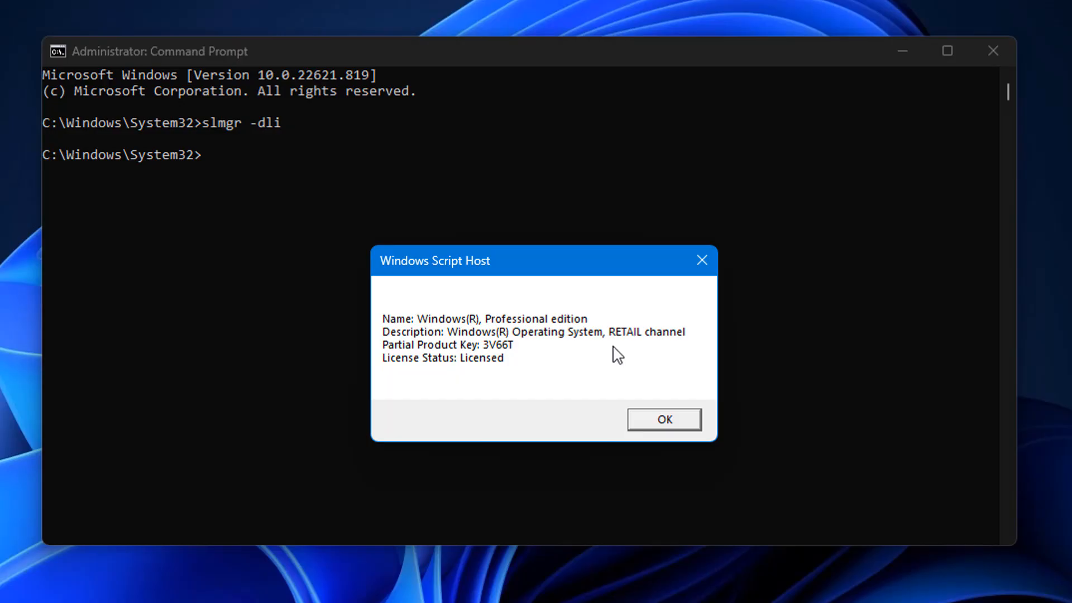
mouse_move(662, 431)
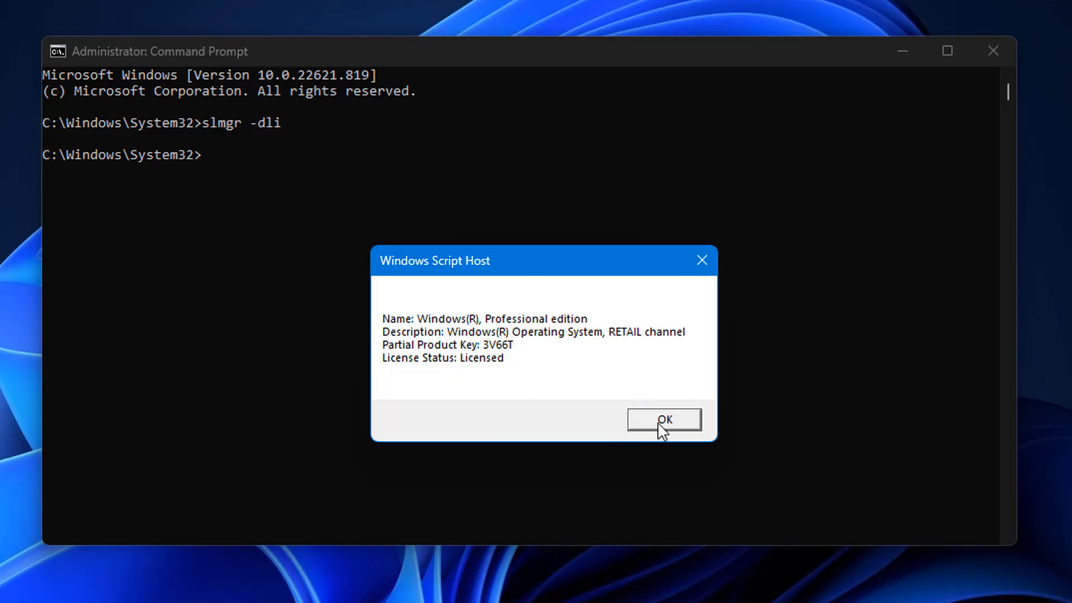
left_click(663, 419)
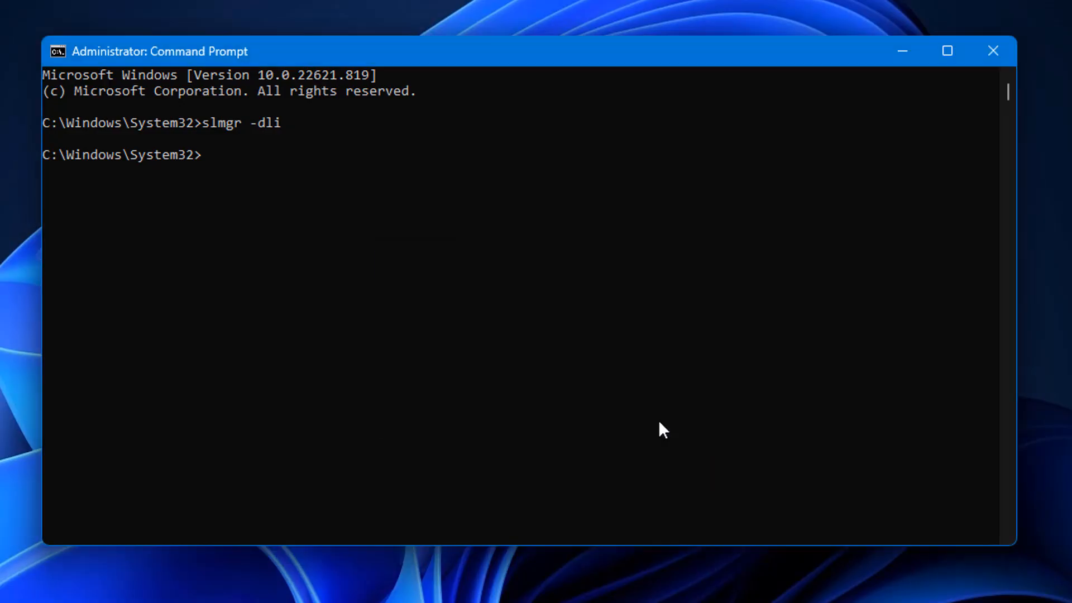
Run slmgr.vbs /upk to uninstall the product key and acknowledge the success message.
type("slmgr.vbs /upk")
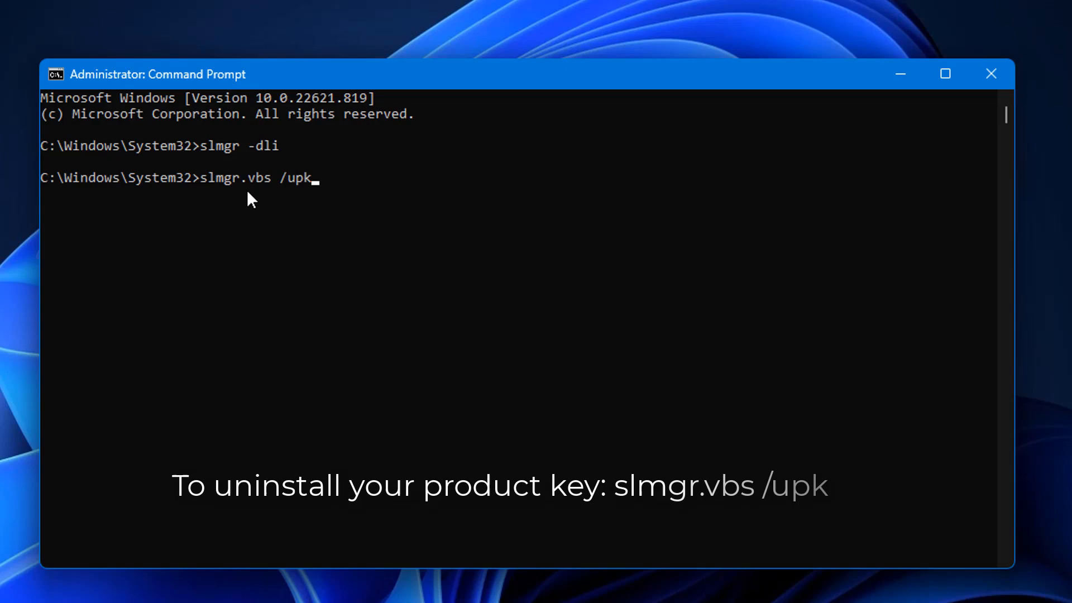
mouse_move(327, 232)
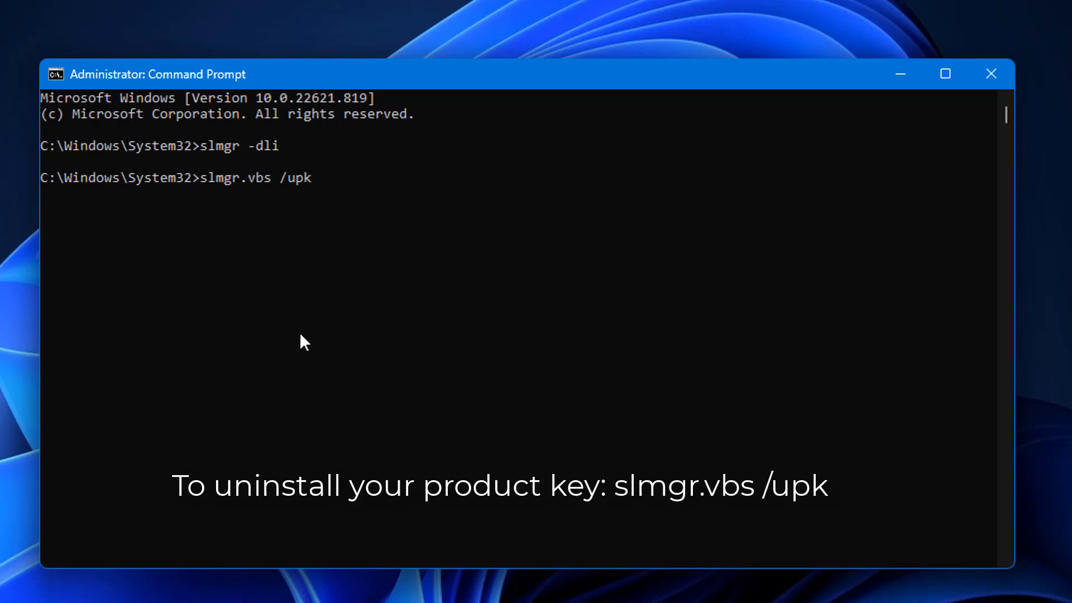
key("enter")
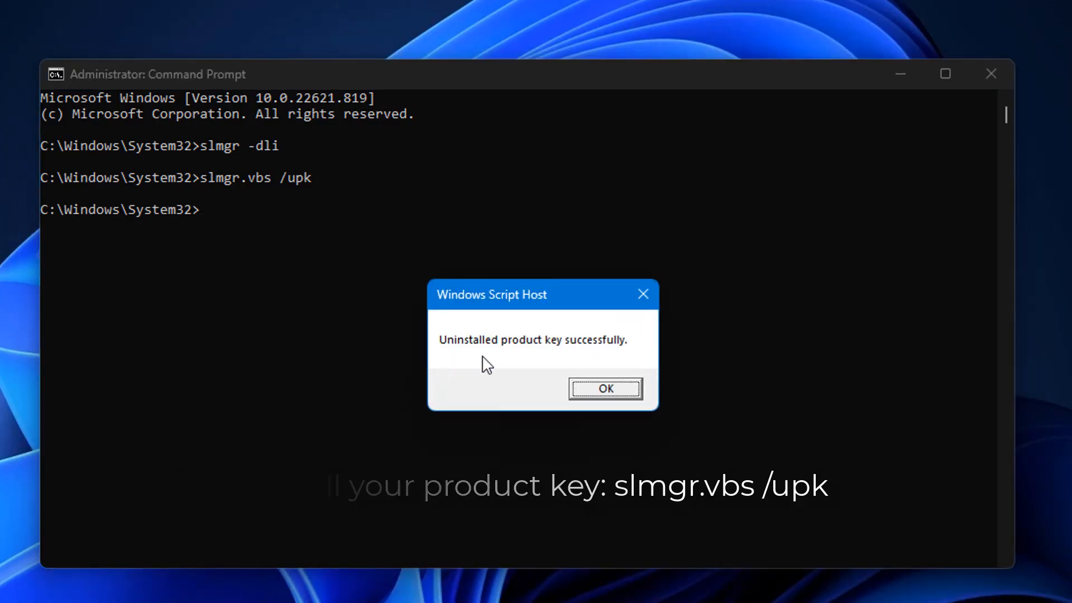
mouse_move(530, 362)
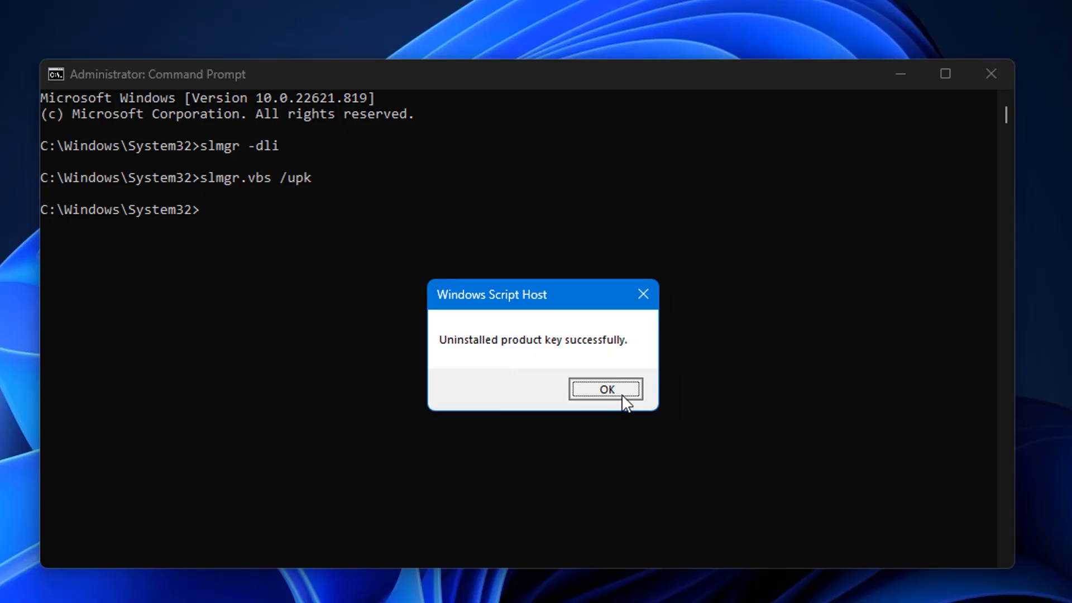
left_click(605, 389)
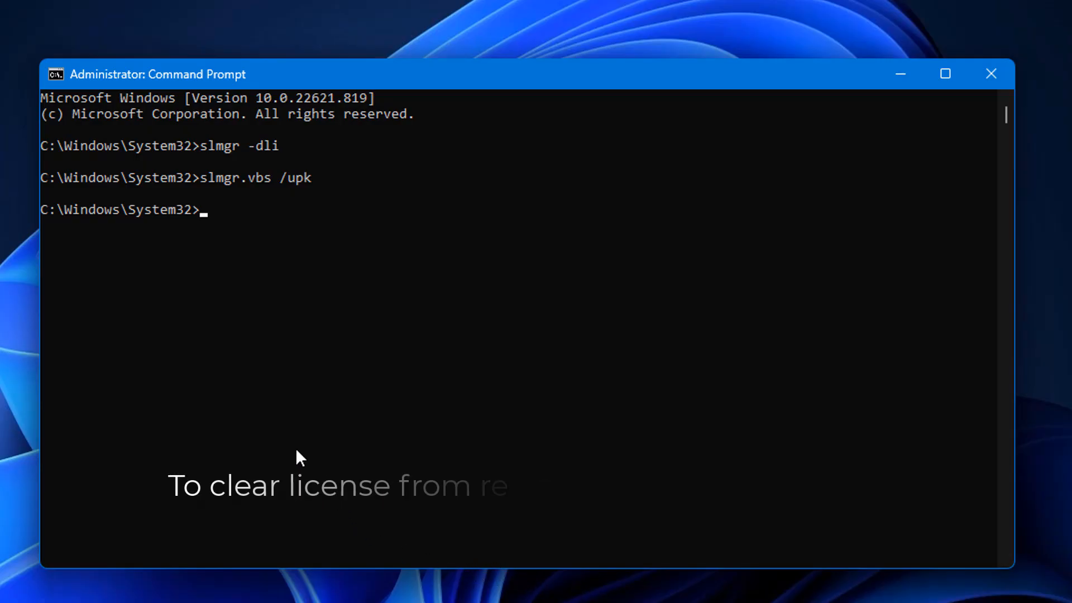
Run slmgr.vbs /cpky to clear the key from the registry, acknowledge it, and close the prompt.
type("slmgr.vbs /cpky")
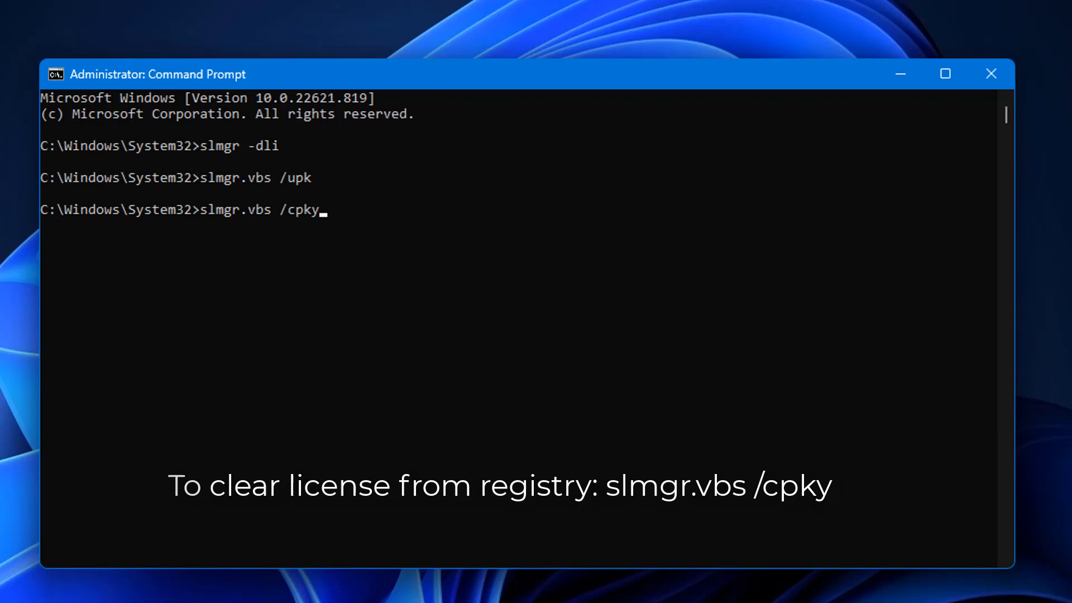
key("Enter")
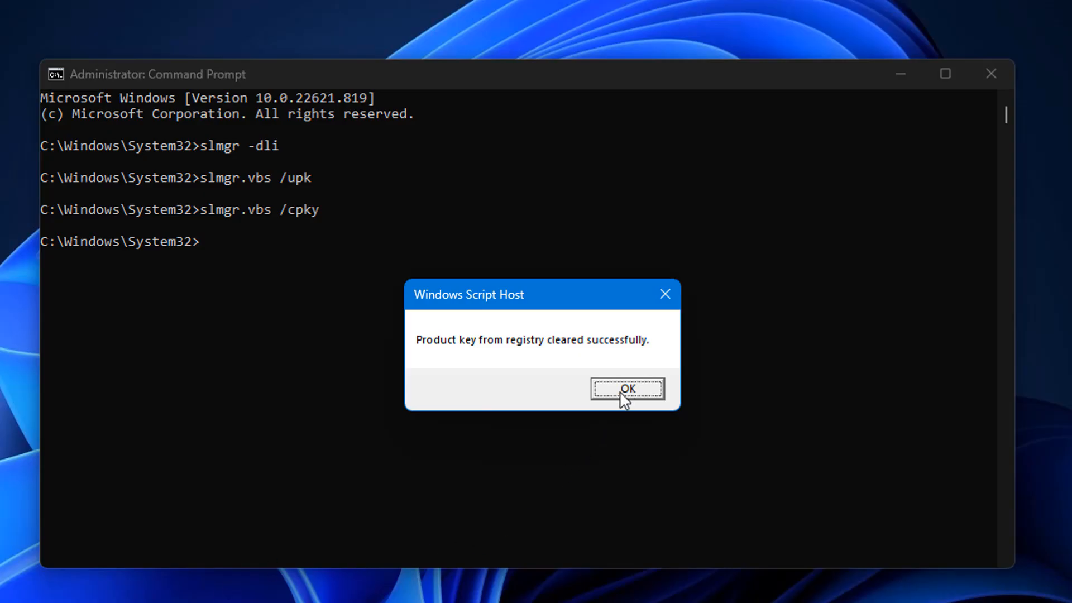
left_click(625, 389)
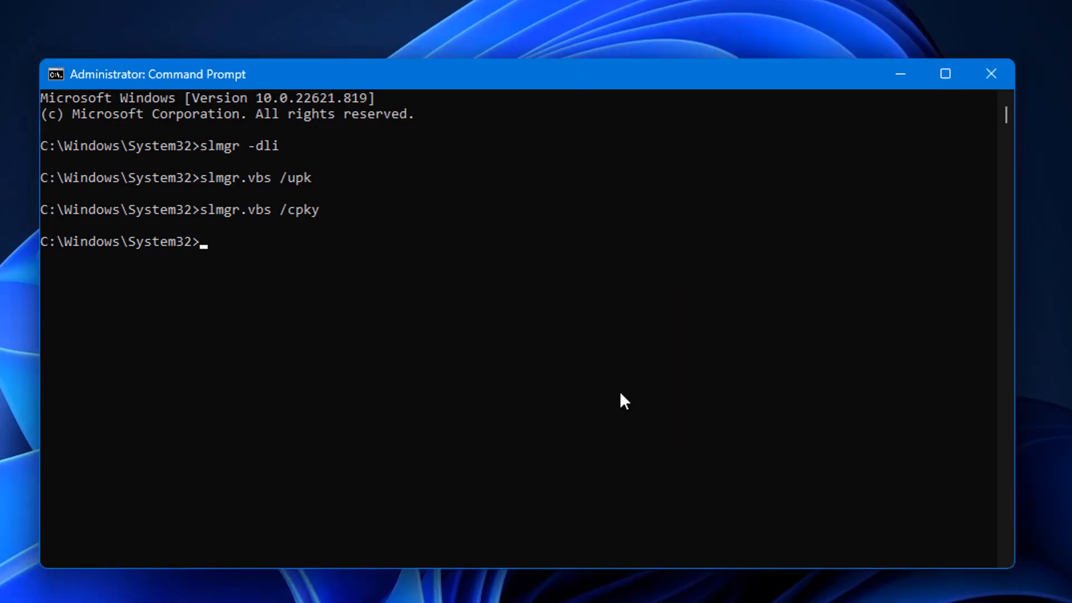
mouse_move(618, 401)
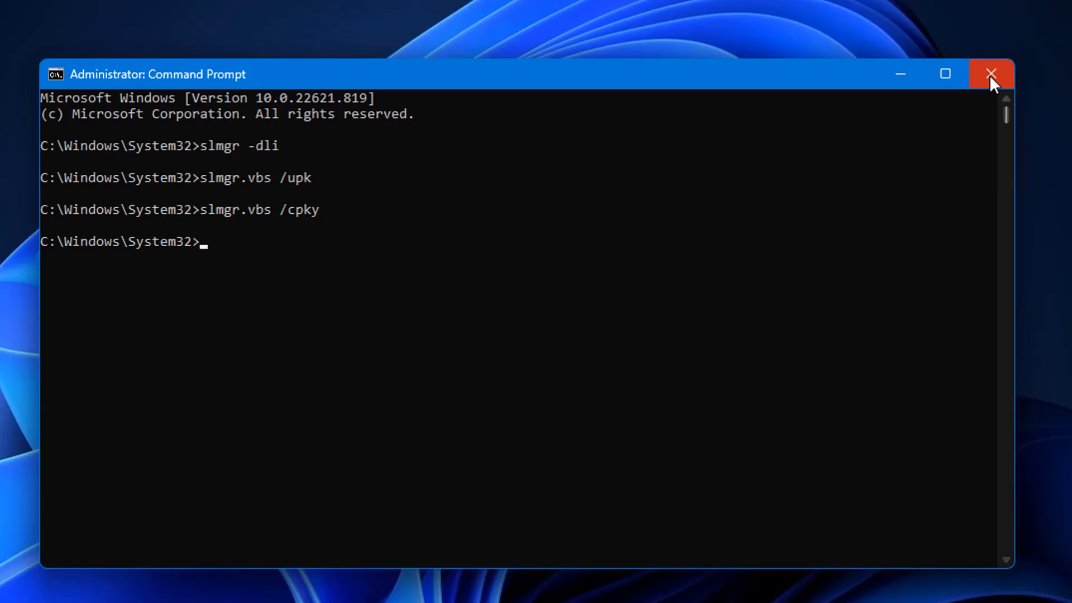
left_click(991, 73)
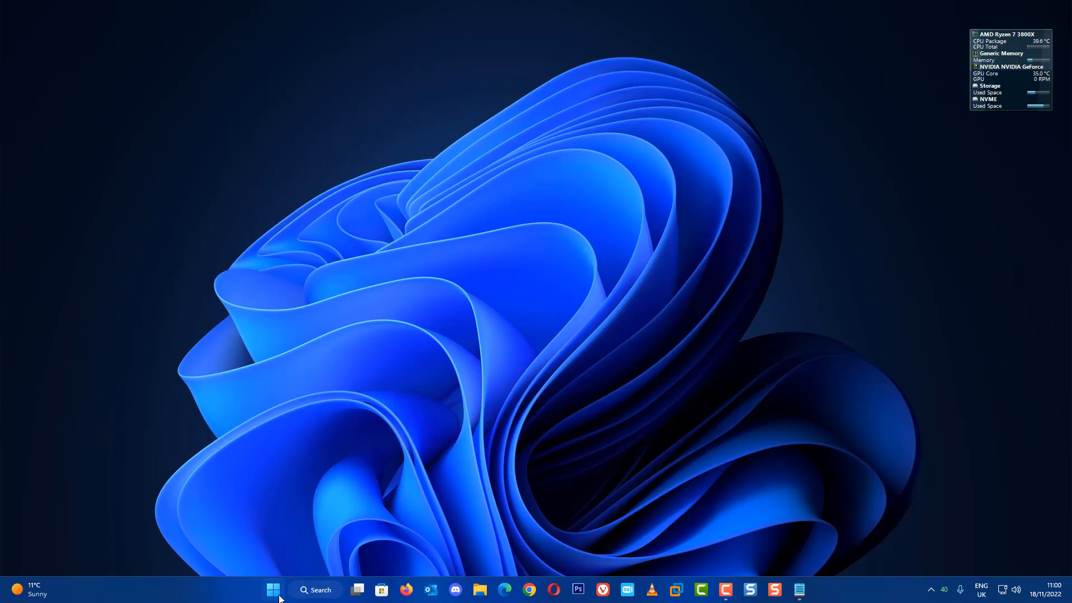
Restart the PC from the Start power menu, then bring up Windows search.
left_click(273, 590)
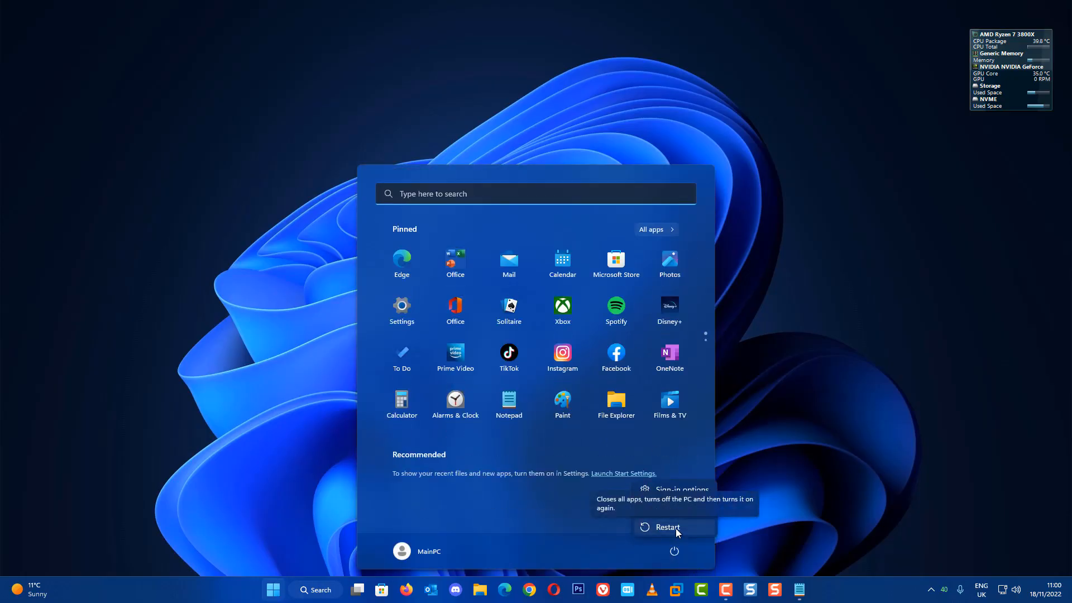
left_click(667, 527)
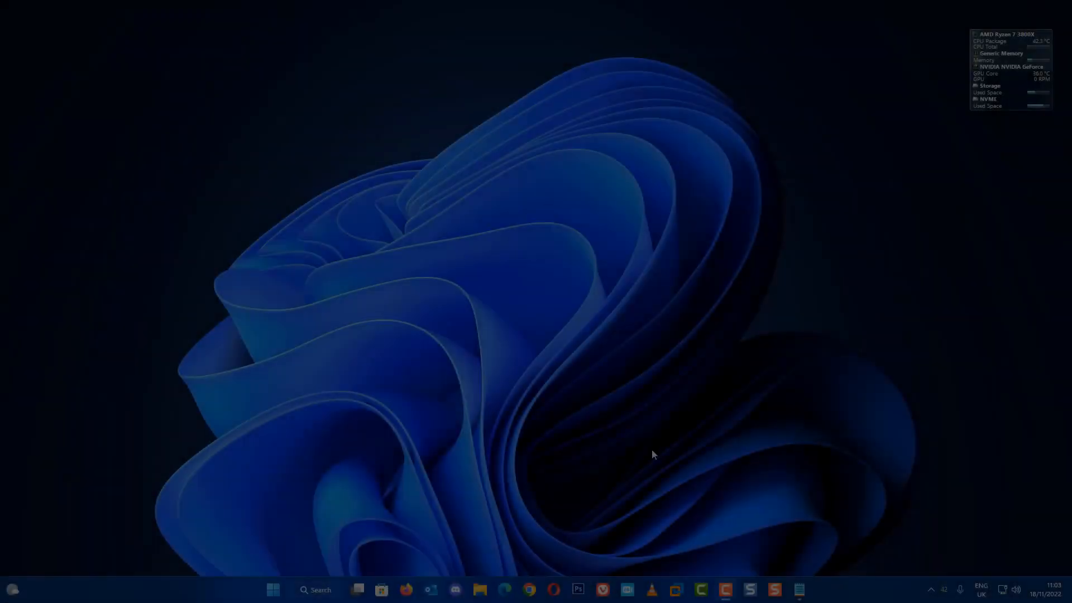
left_click(315, 590)
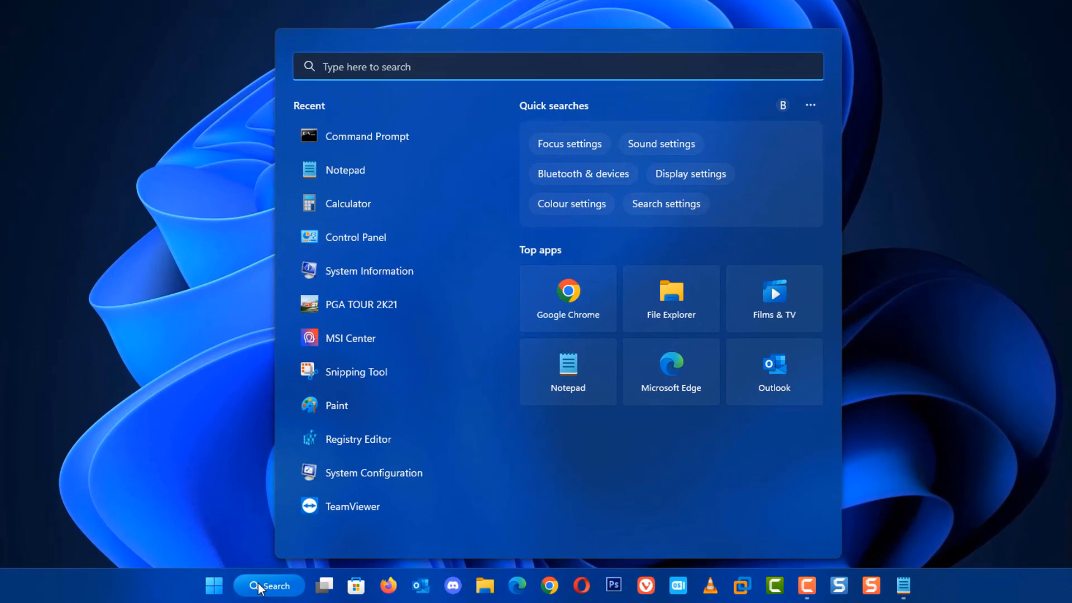
In a fresh admin prompt, run slmgr -dli confirming no product key found, then close it.
type("cm")
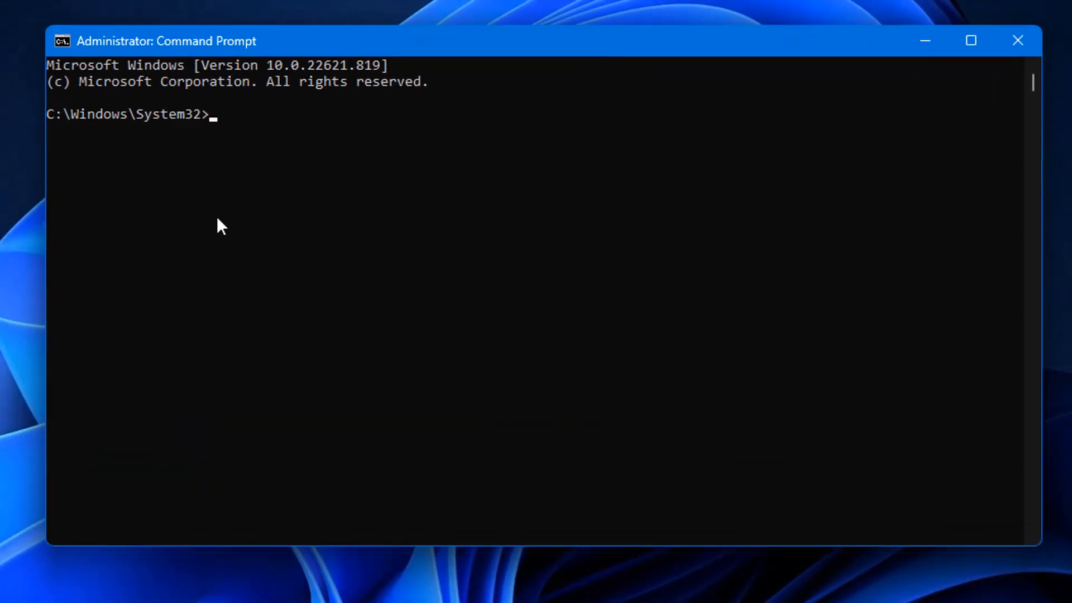
type("slmgr -dli")
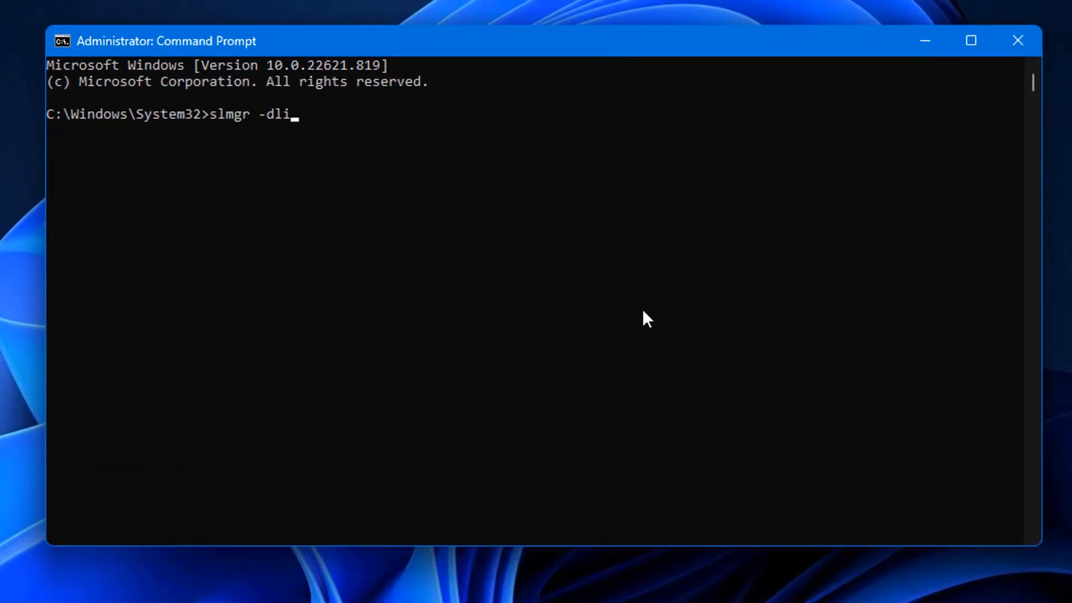
key("Enter")
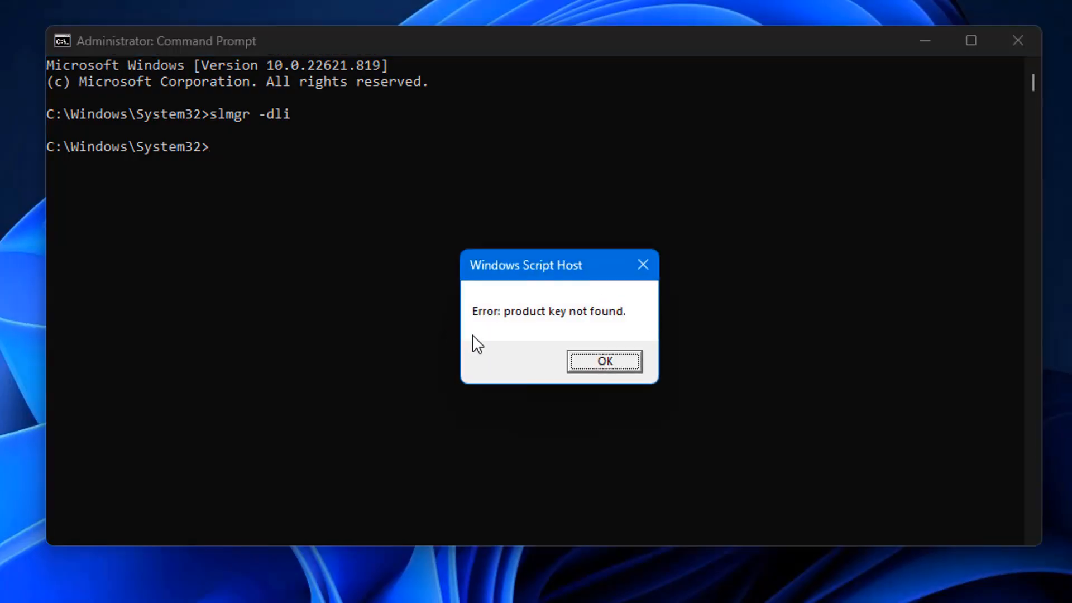
mouse_move(607, 327)
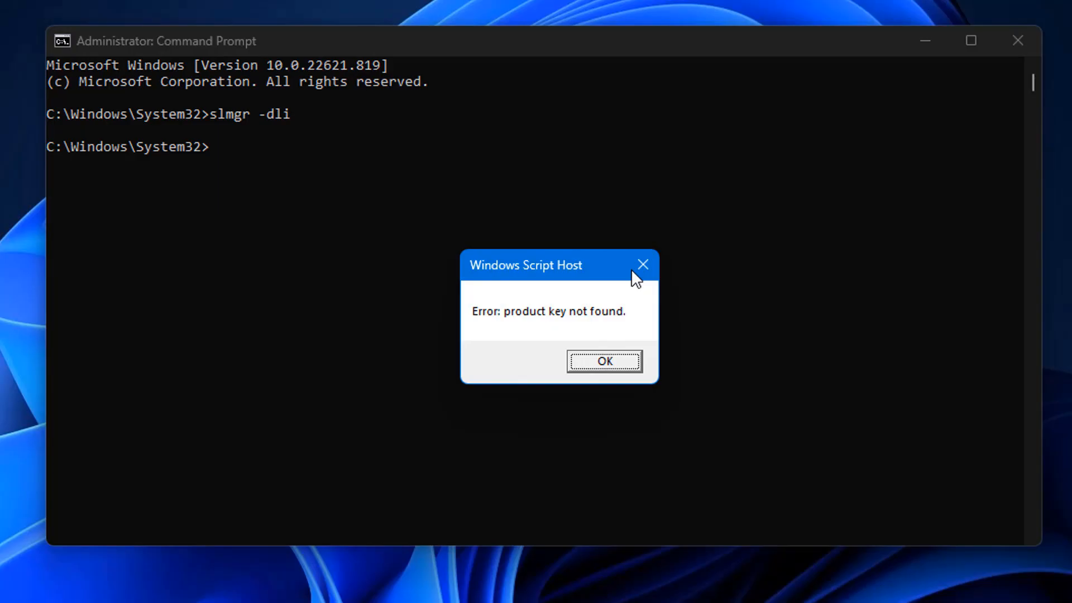
mouse_move(494, 336)
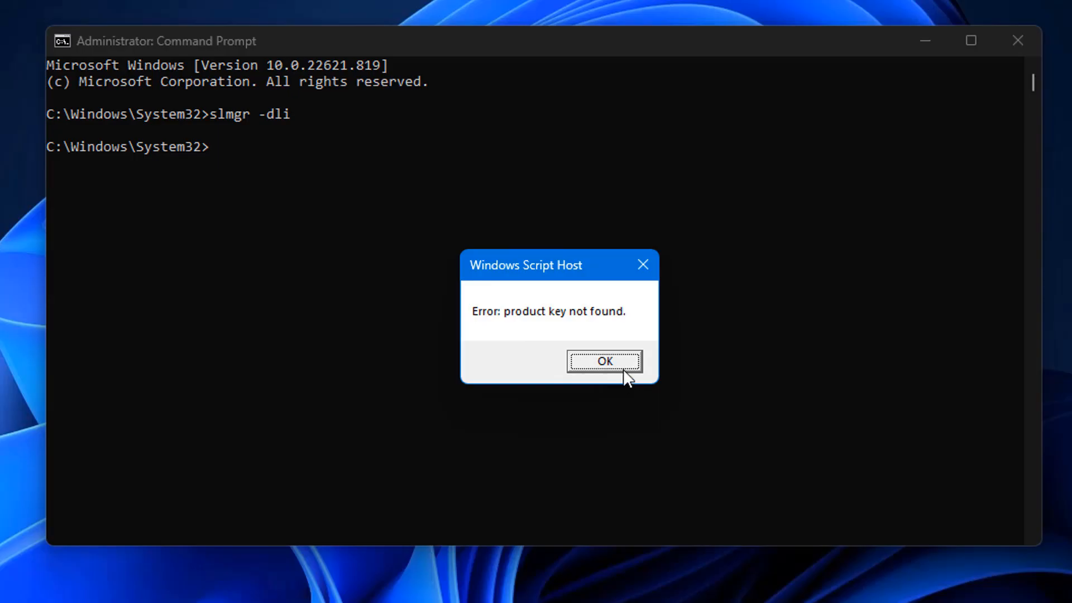
left_click(603, 361)
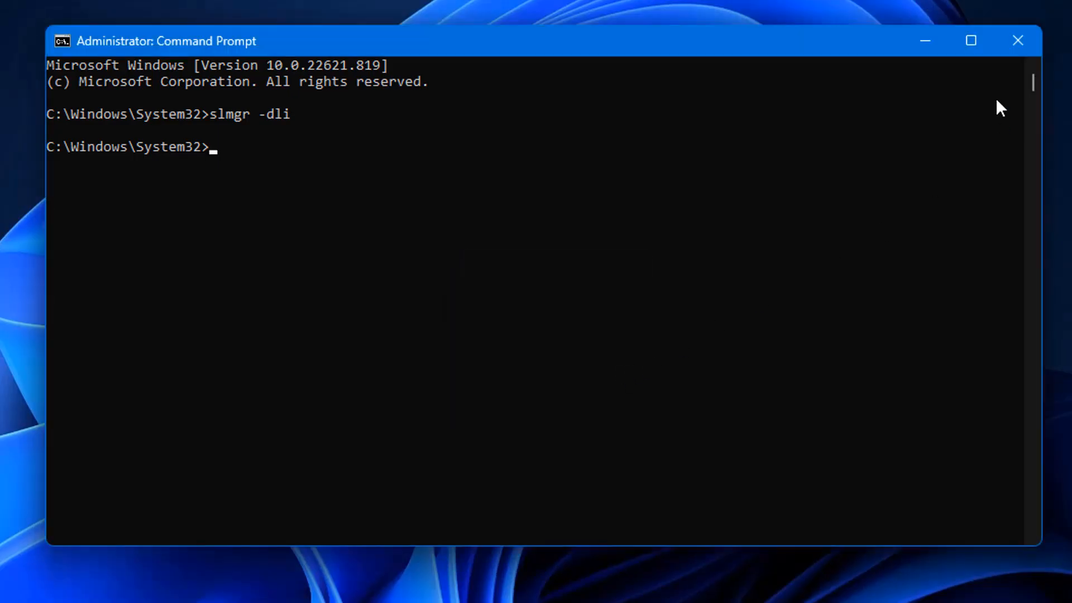
left_click(1019, 40)
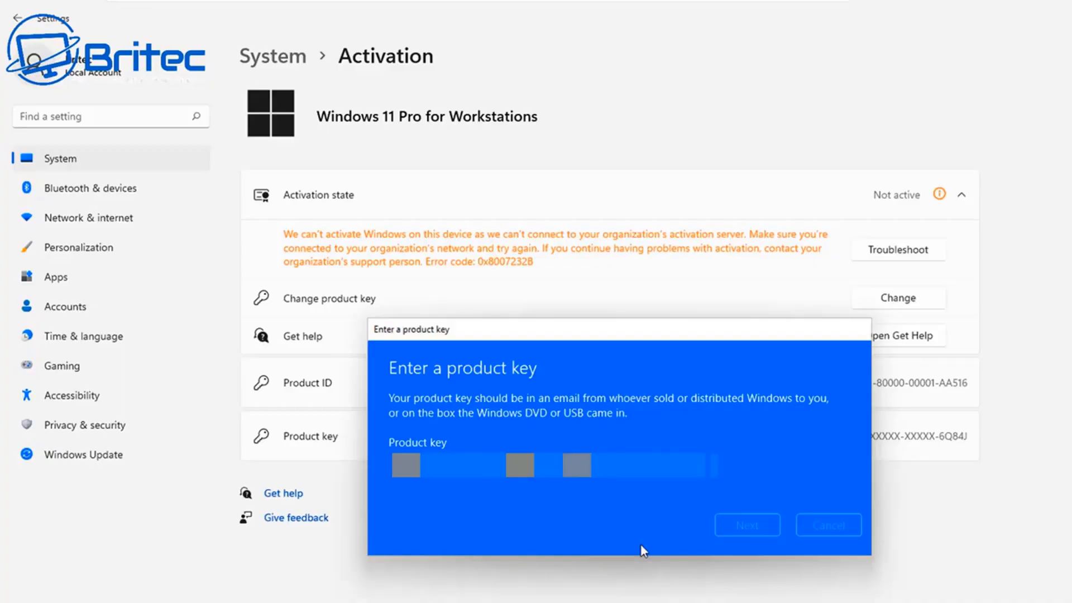
Submit the transferred product key, activate Windows 11 Pro, and dismiss the activation confirmation.
left_click(746, 525)
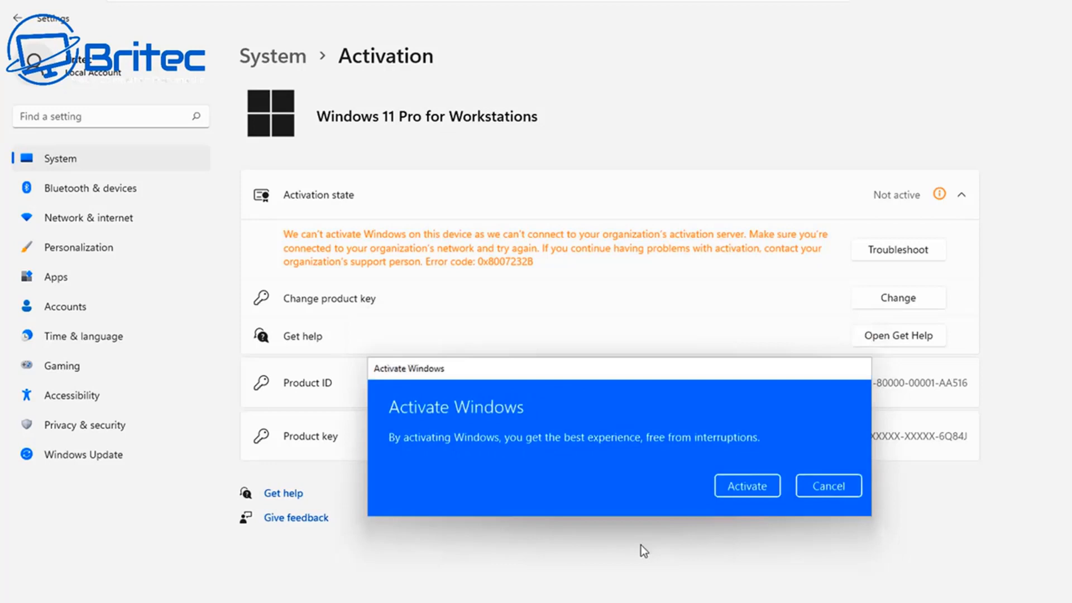
left_click(748, 486)
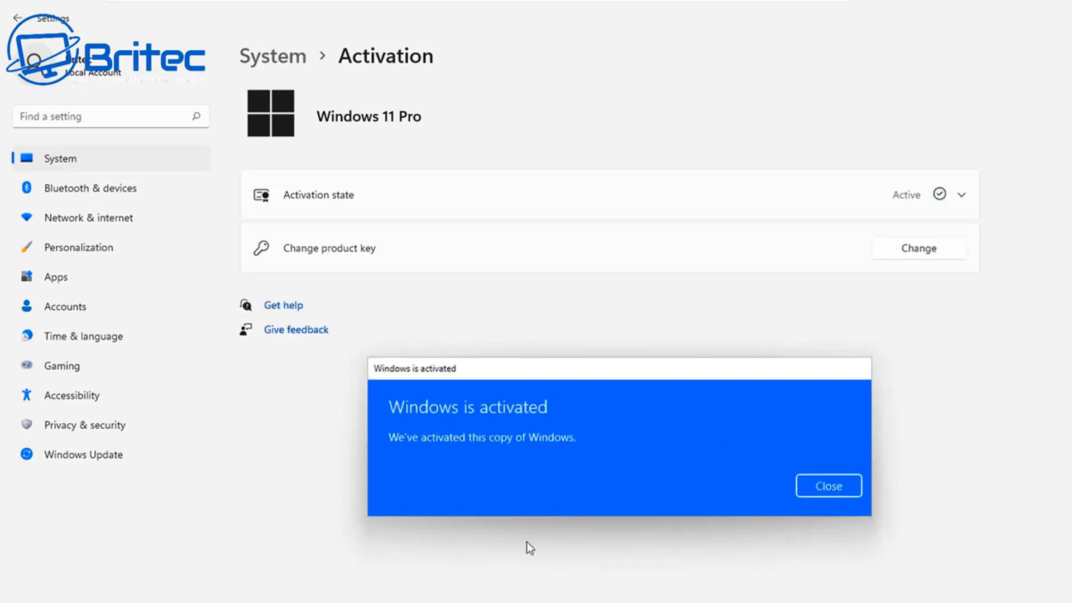
mouse_move(3, 552)
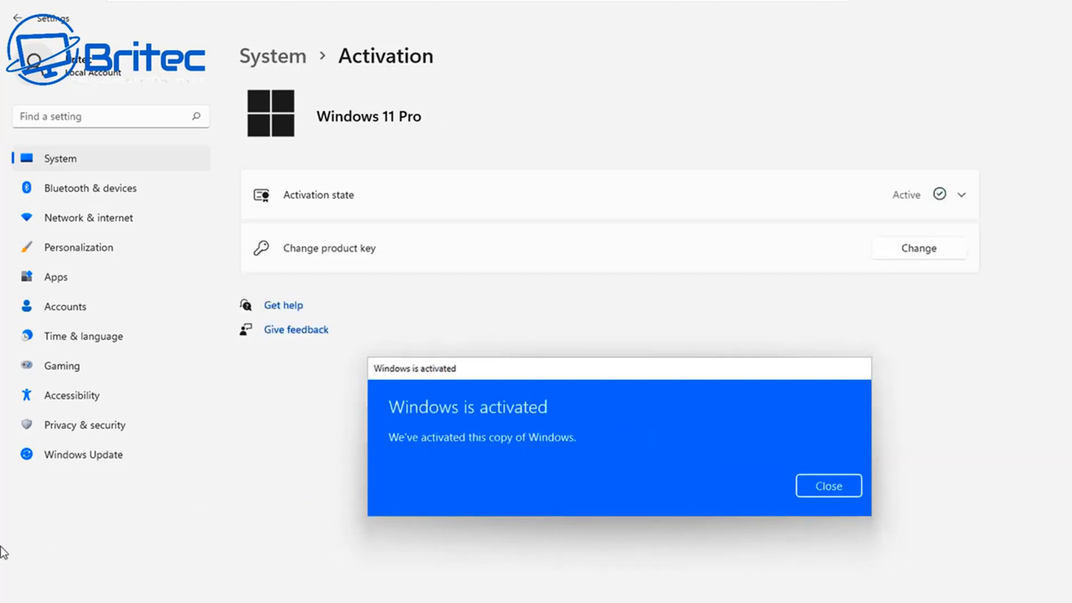
left_click(827, 485)
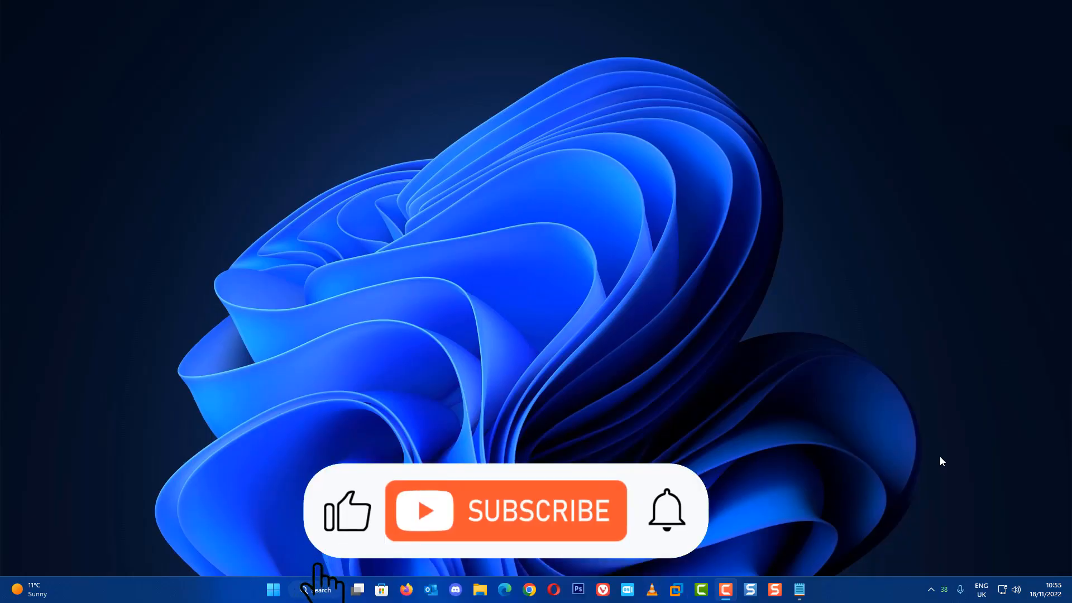
left_click(506, 511)
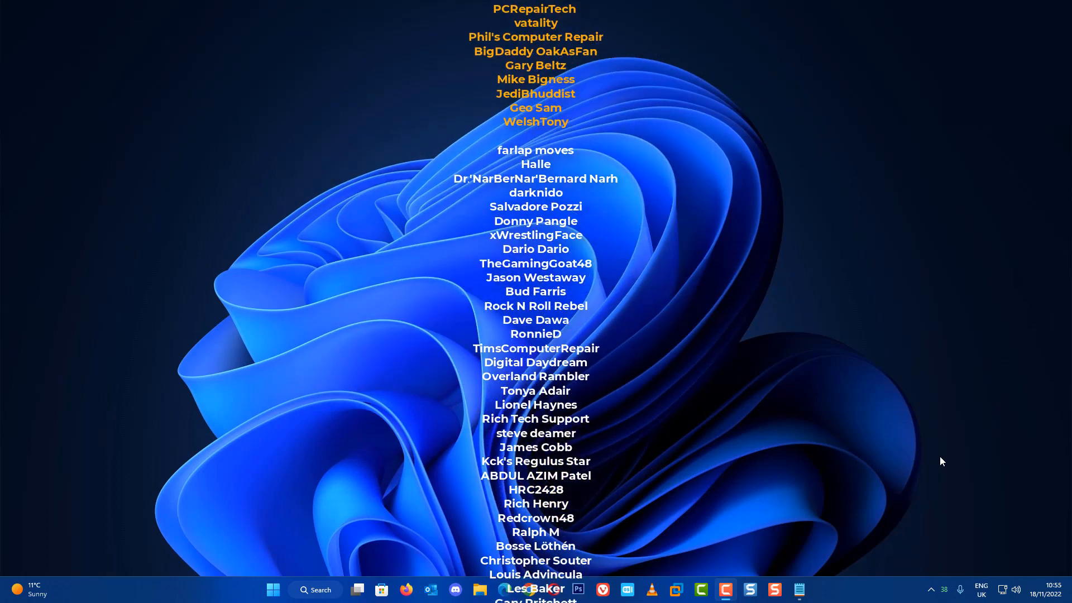
scroll("down", 3)
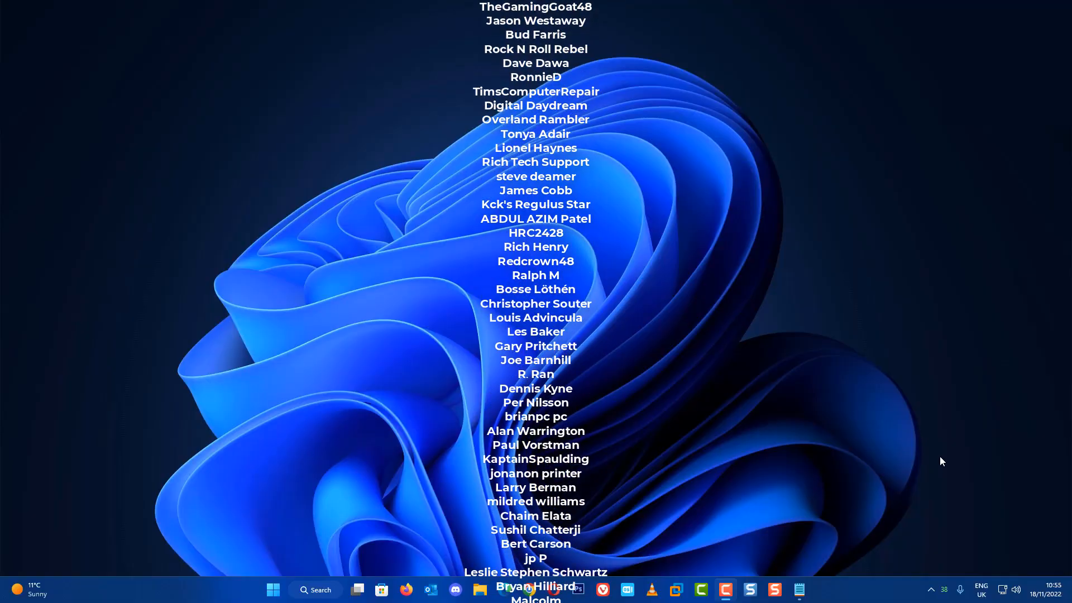